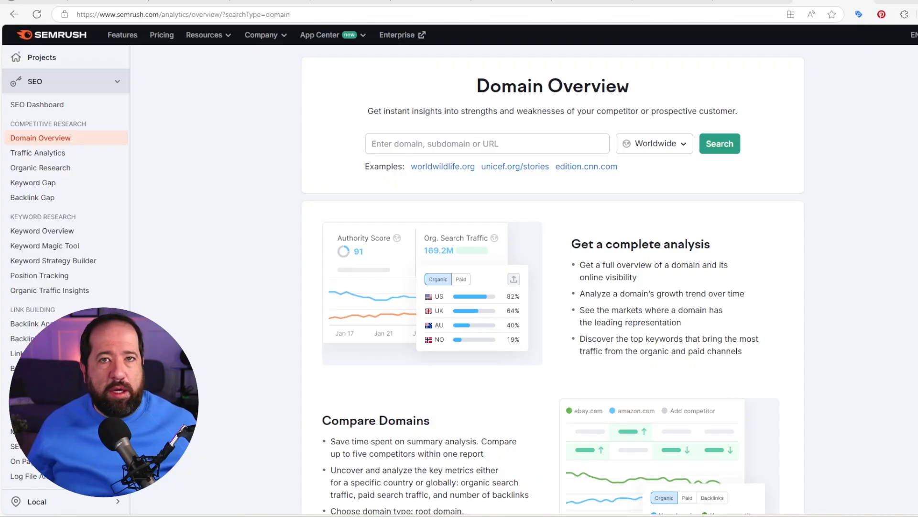
pyautogui.moveTo(799, 267)
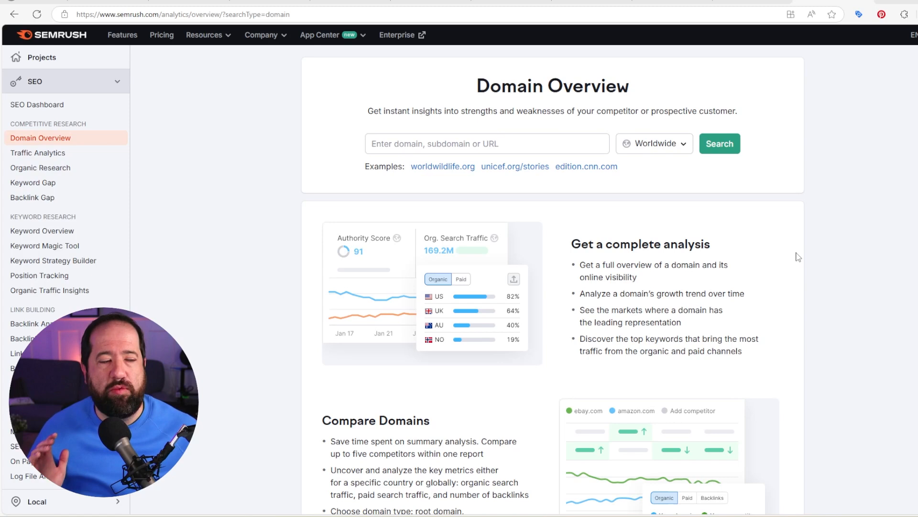
pyautogui.moveTo(535, 144)
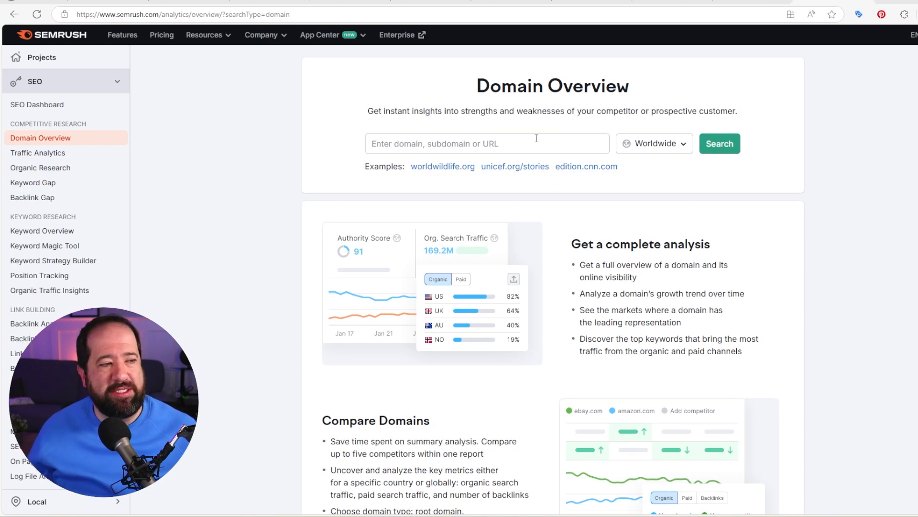
# Step: Run a Domain Overview report for grammarmill.com from the search box
pyautogui.click(719, 143)
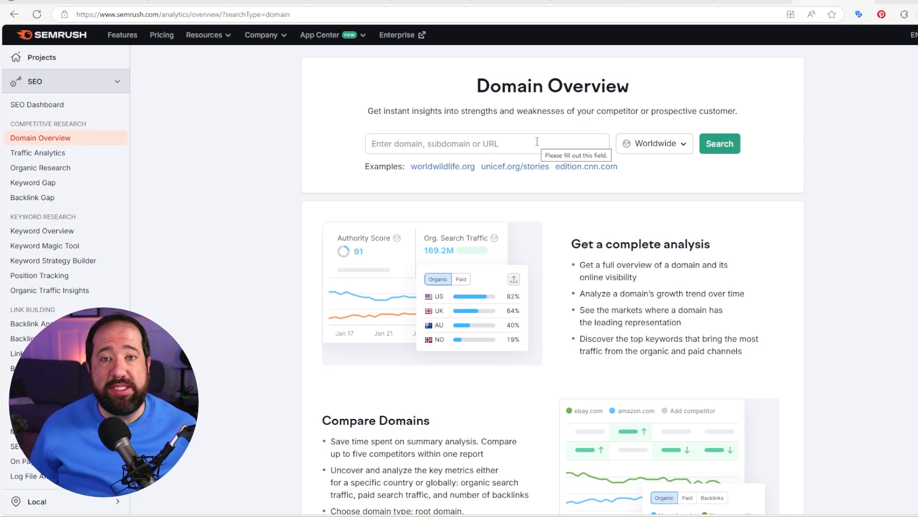
pyautogui.click(486, 143)
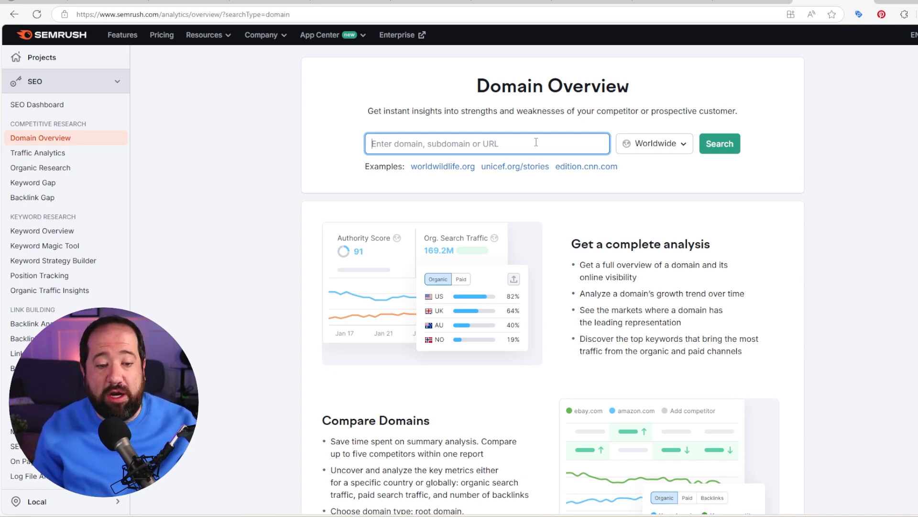
pyautogui.click(720, 143)
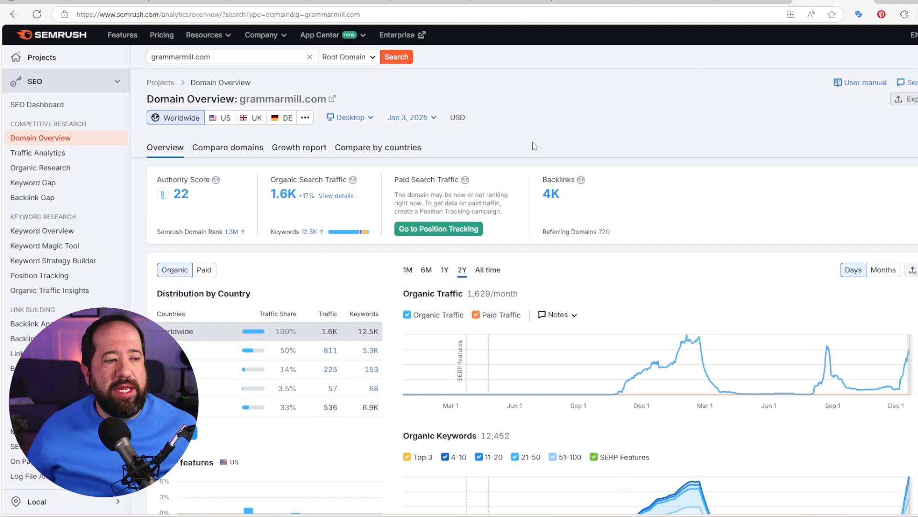
pyautogui.moveTo(653, 171)
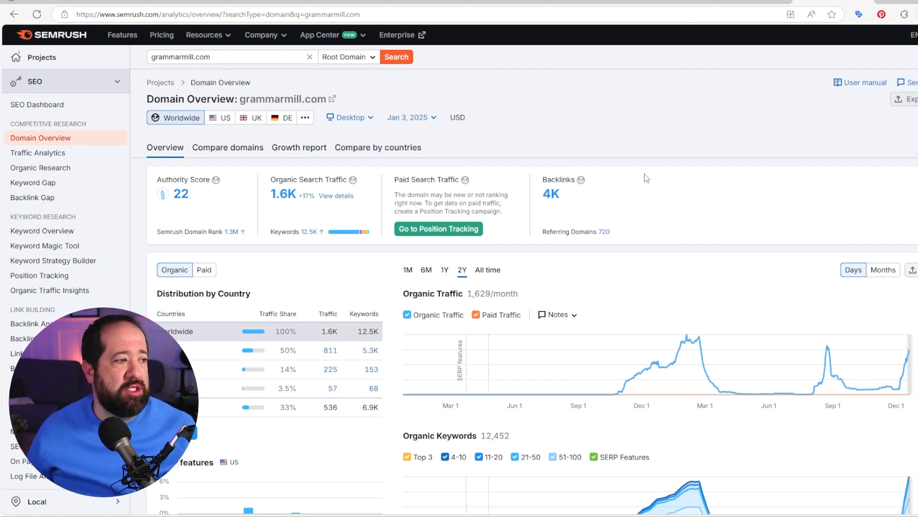
pyautogui.moveTo(182, 194)
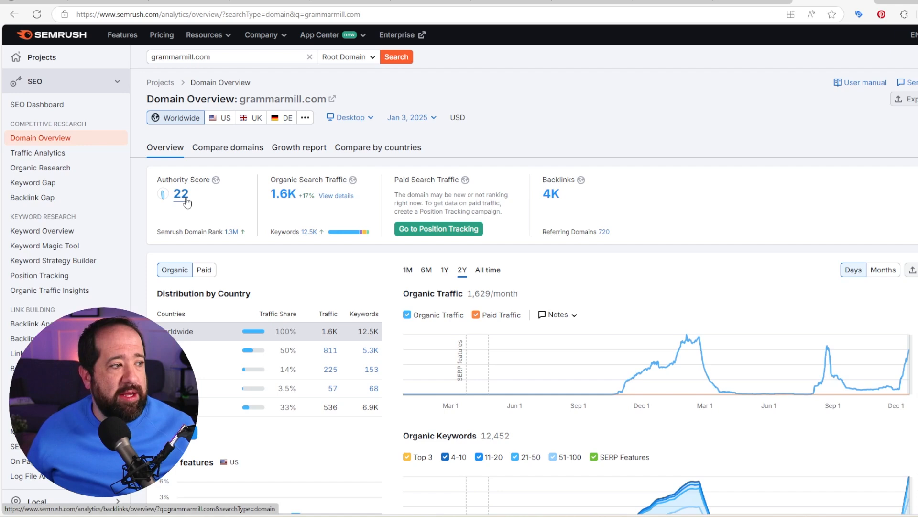
# Step: Drill into grammarmill.com's authority score of 22 to see its backlink breakdown and trend
pyautogui.click(31, 323)
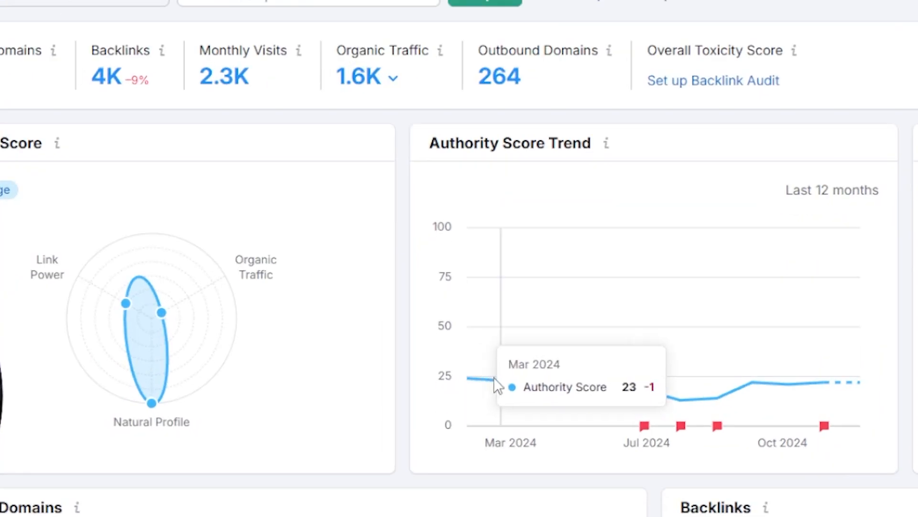
pyautogui.moveTo(762, 393)
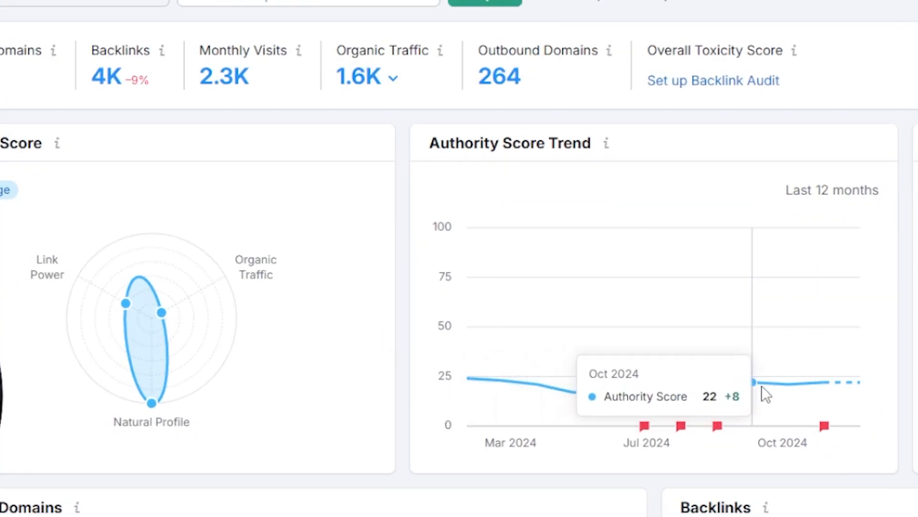
pyautogui.moveTo(808, 394)
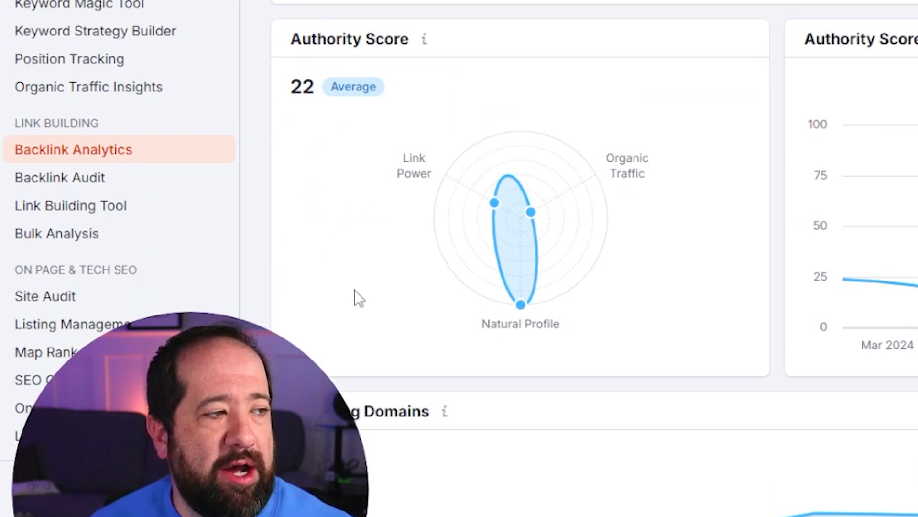
pyautogui.moveTo(520, 303)
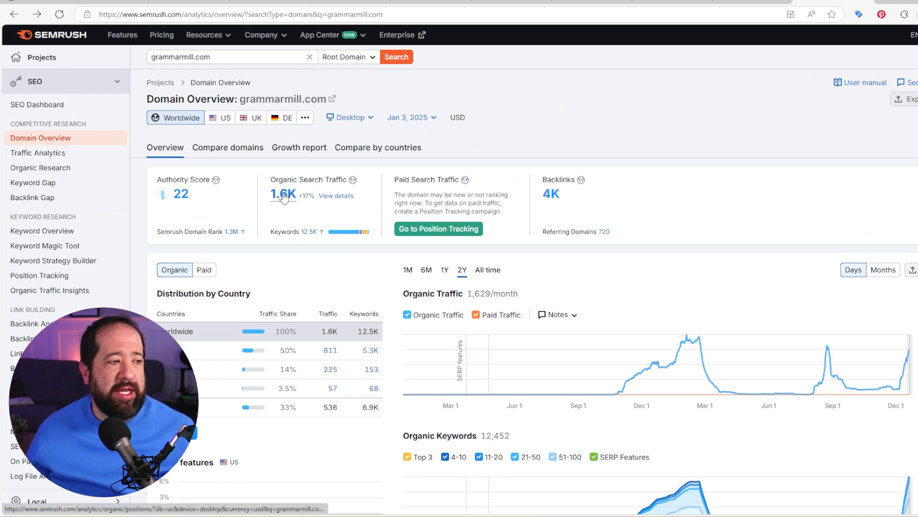
pyautogui.moveTo(550, 194)
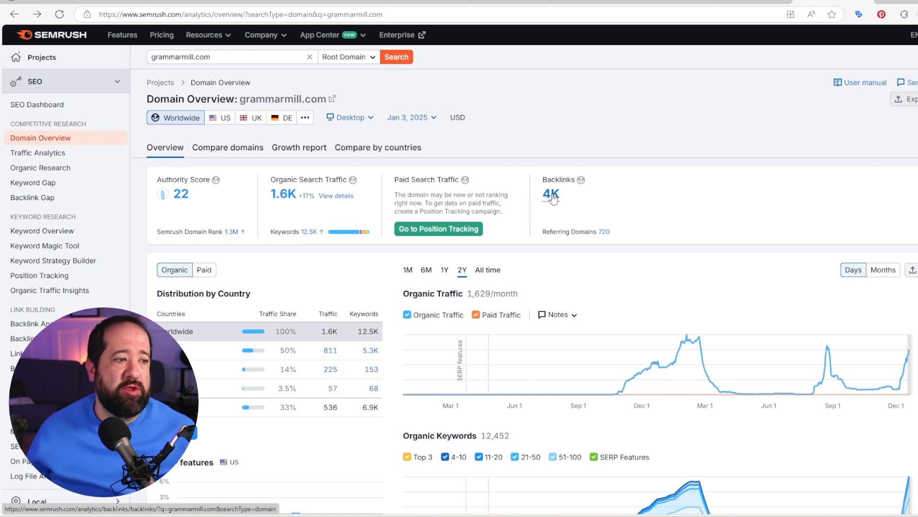
pyautogui.click(550, 194)
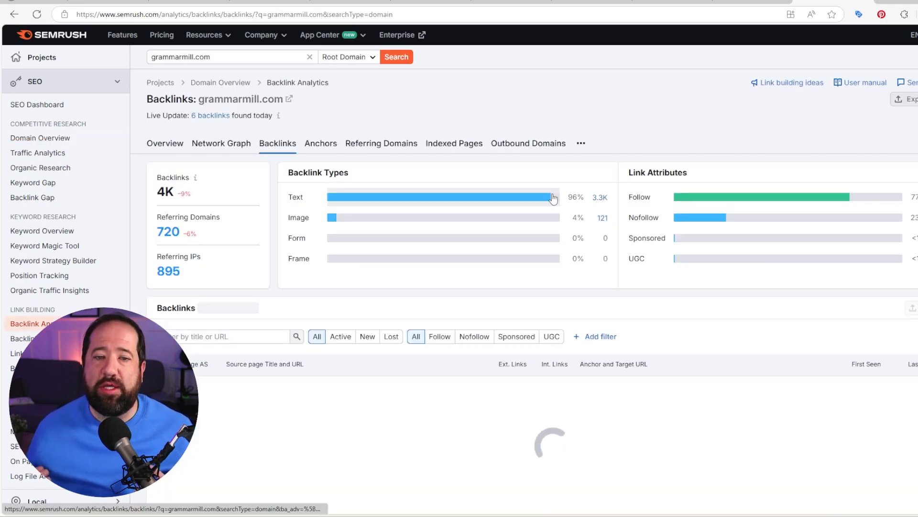
pyautogui.moveTo(653, 202)
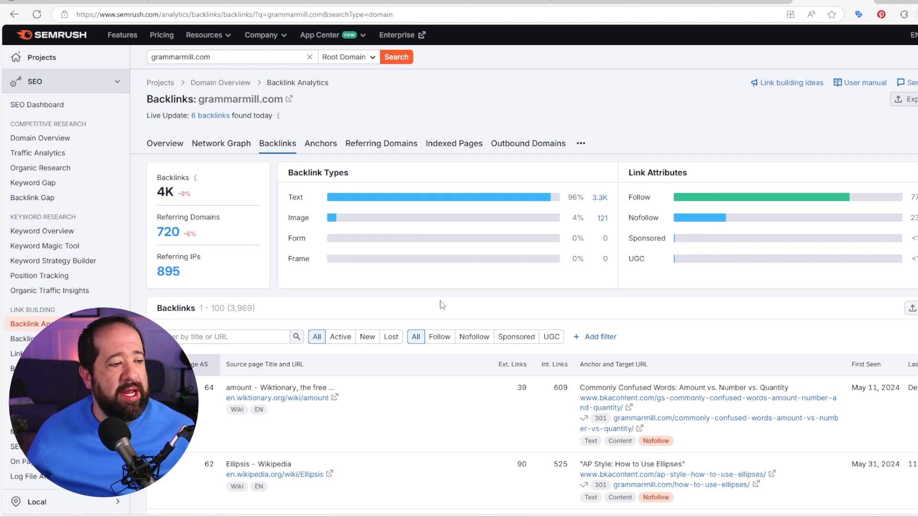
pyautogui.scroll(-3)
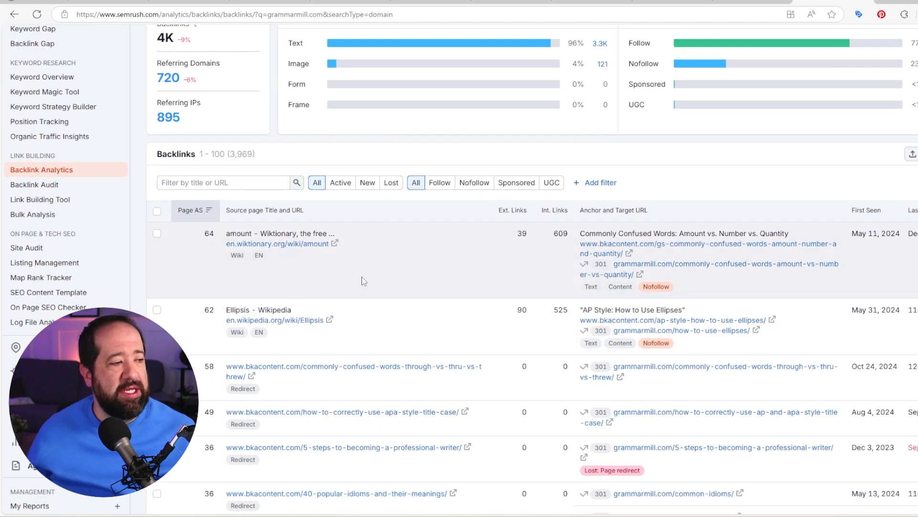
pyautogui.scroll(3)
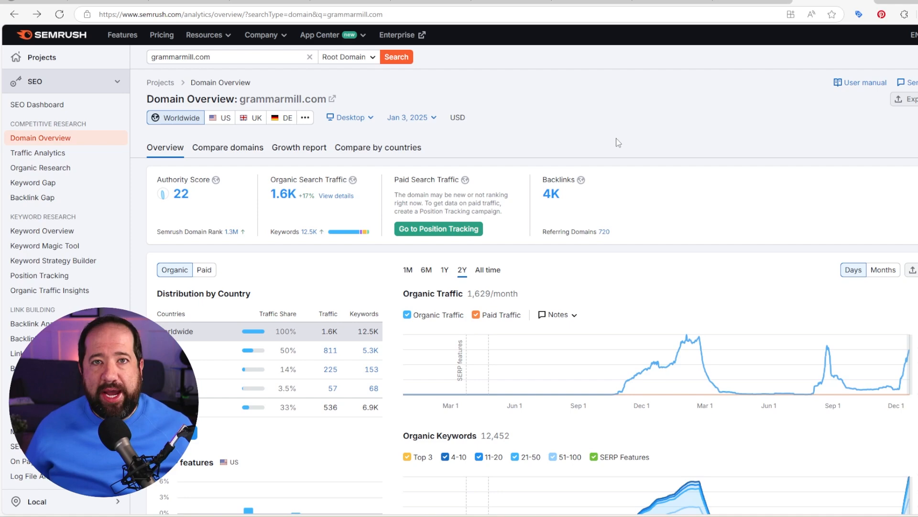
pyautogui.scroll(-3)
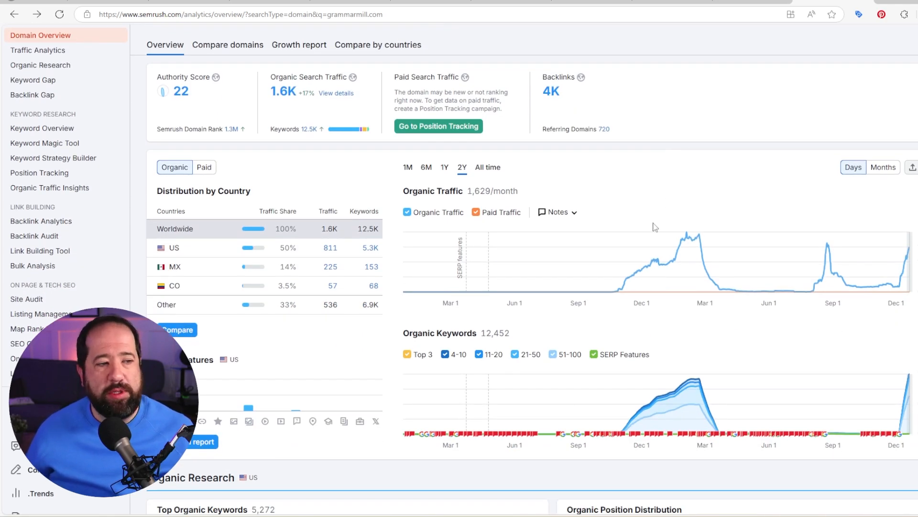
pyautogui.moveTo(653, 365)
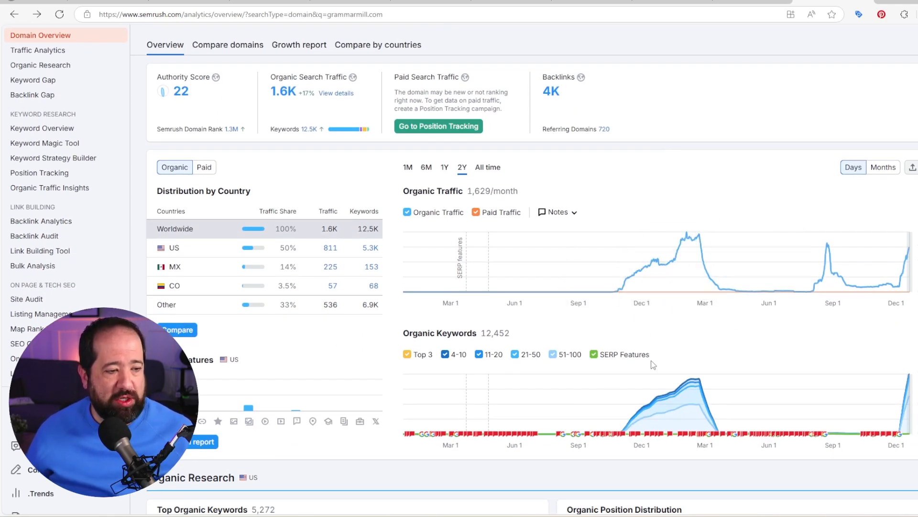
pyautogui.scroll(-3)
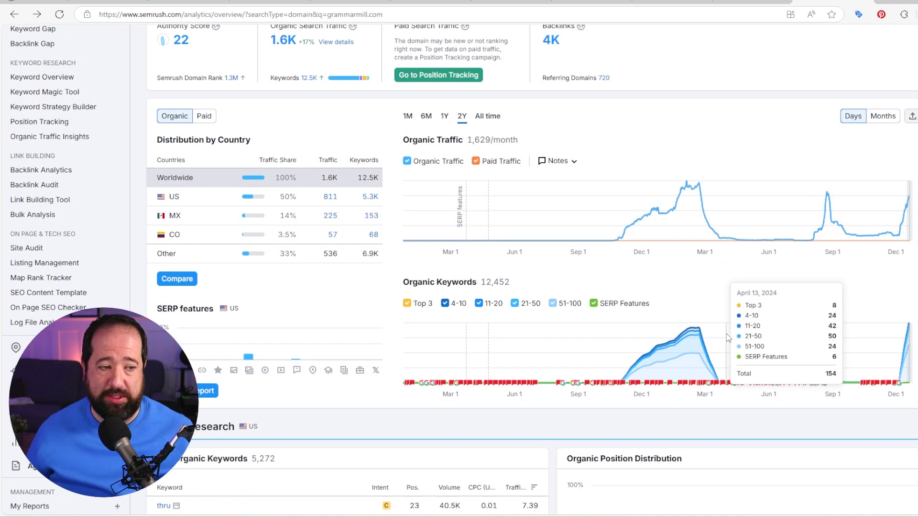
pyautogui.moveTo(718, 313)
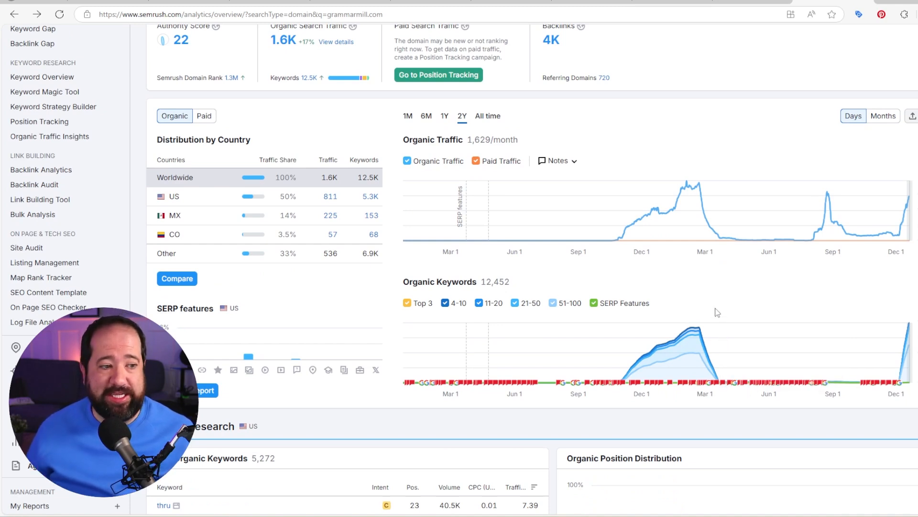
pyautogui.moveTo(687, 341)
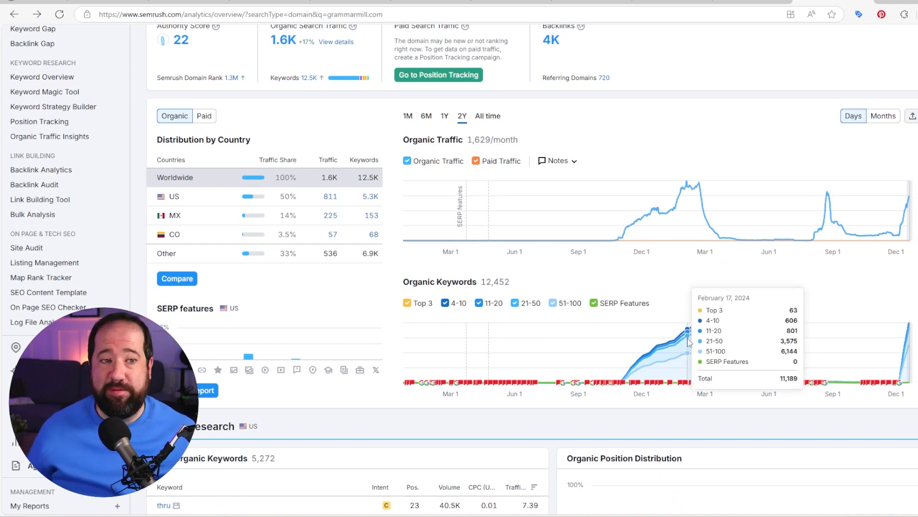
pyautogui.moveTo(700, 312)
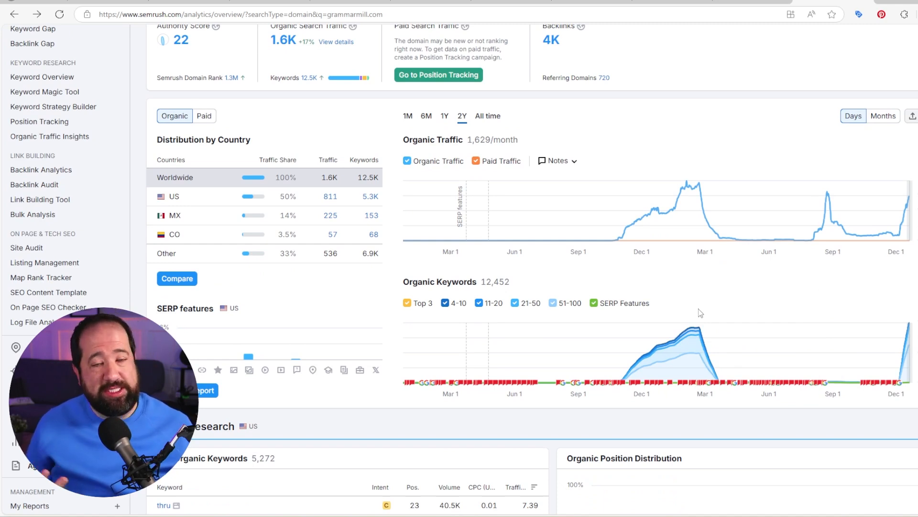
pyautogui.moveTo(893, 240)
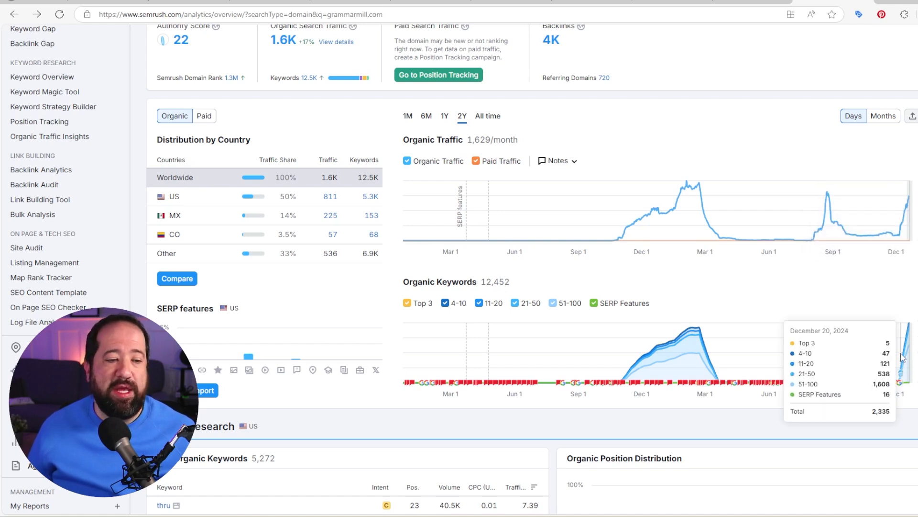
pyautogui.moveTo(656, 352)
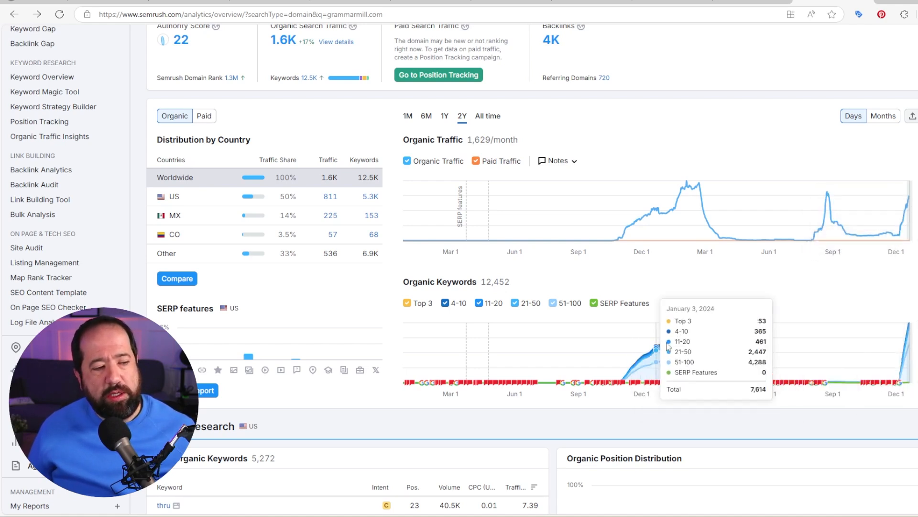
pyautogui.moveTo(679, 338)
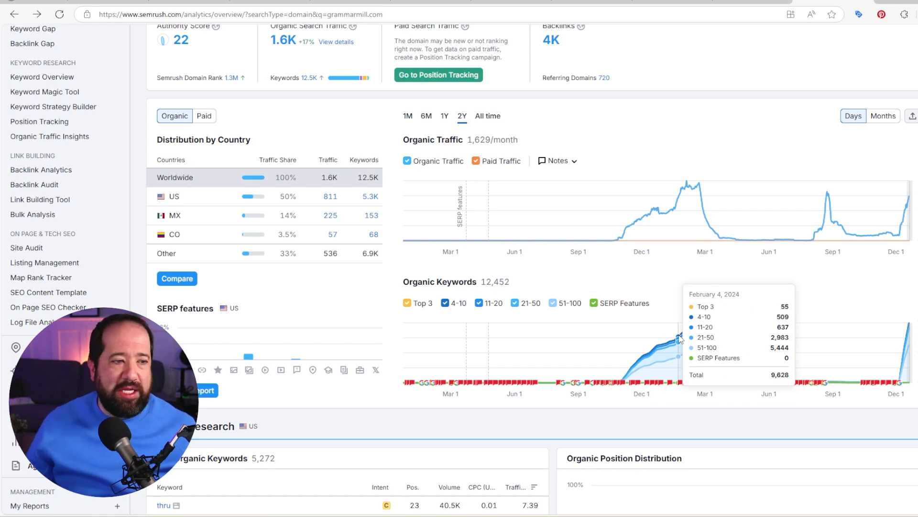
pyautogui.moveTo(816, 388)
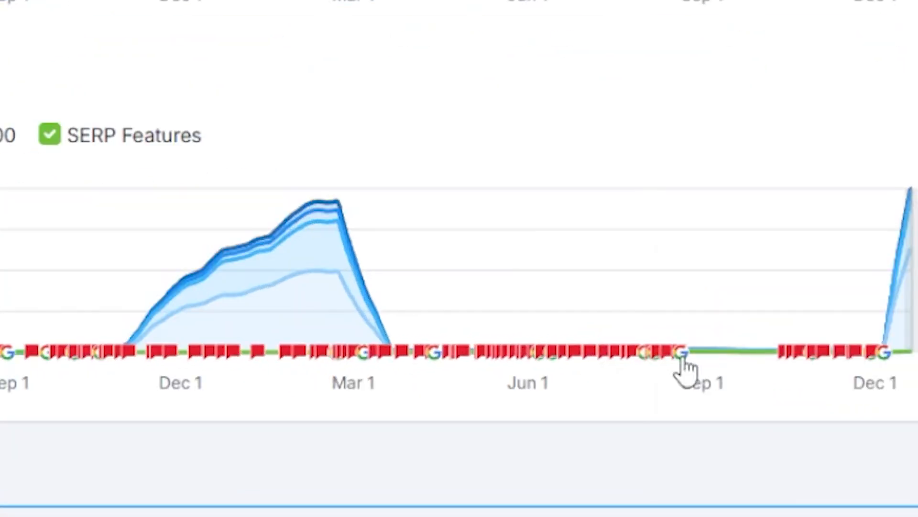
pyautogui.moveTo(679, 352)
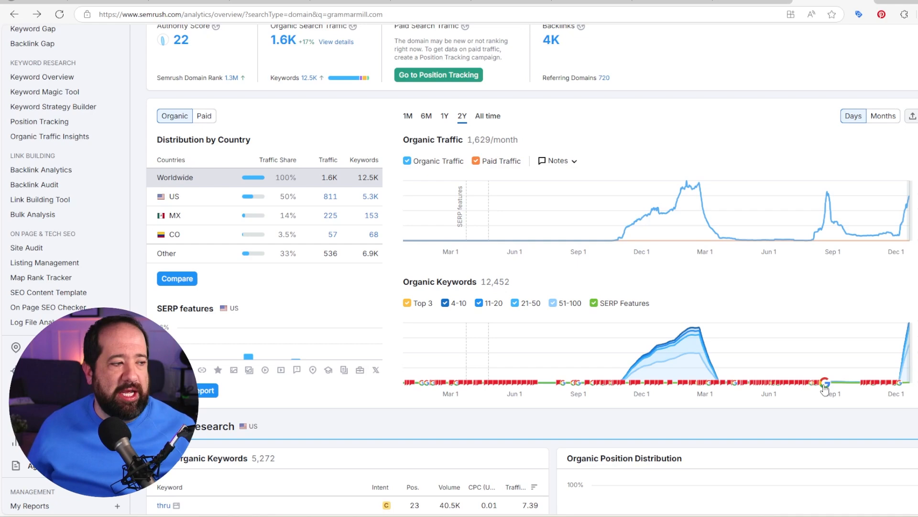
pyautogui.scroll(-3)
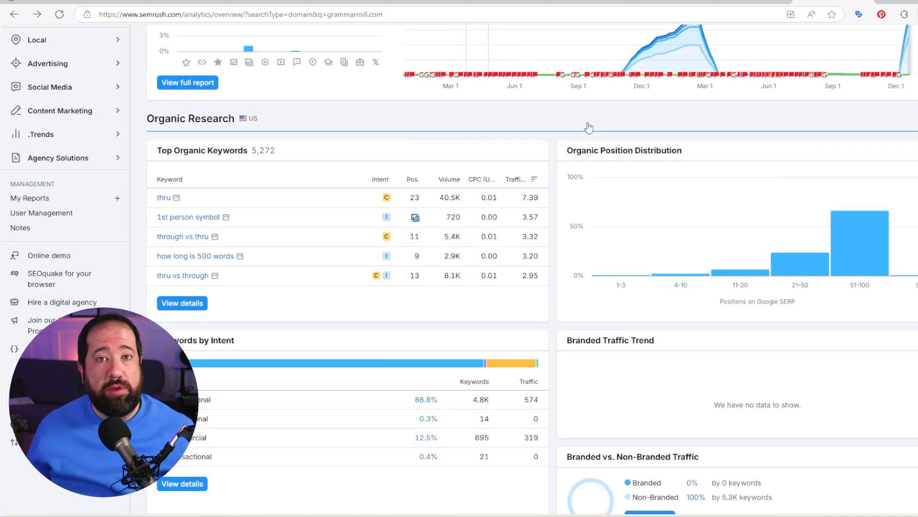
pyautogui.moveTo(206, 158)
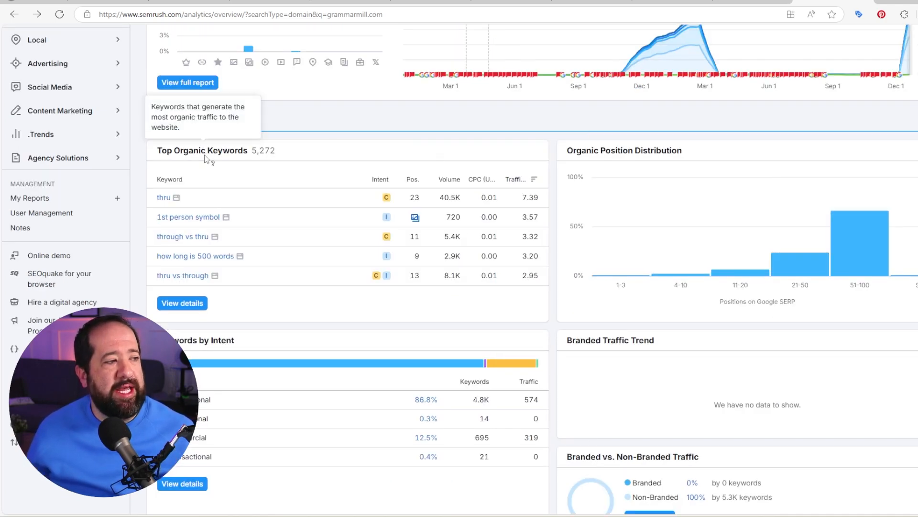
pyautogui.moveTo(272, 180)
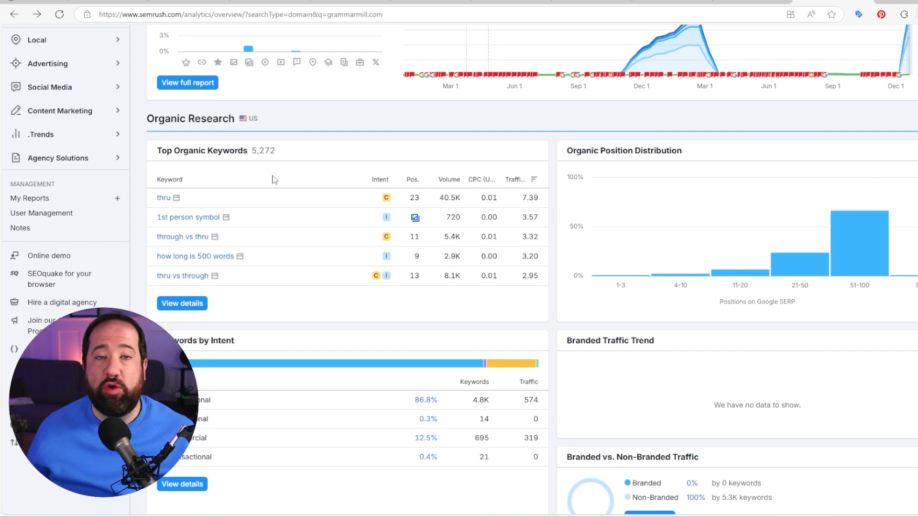
pyautogui.moveTo(182, 303)
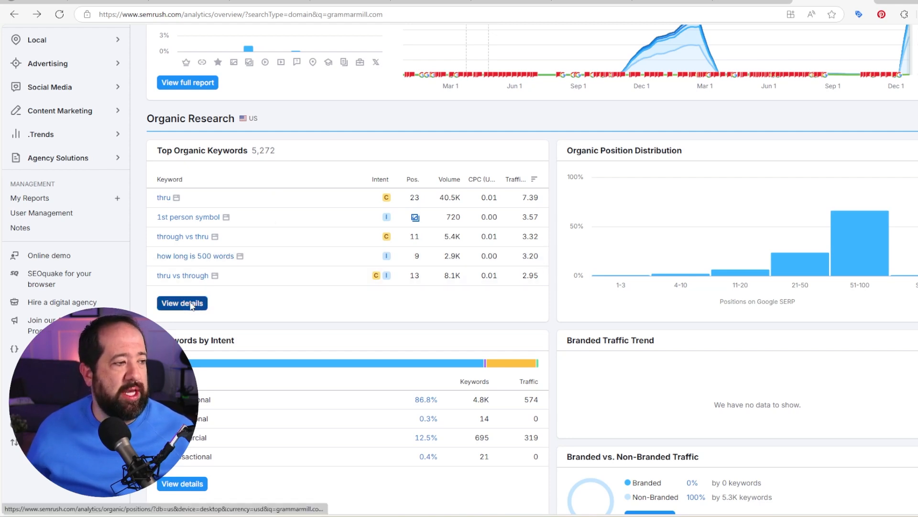
# Step: View the full Organic Research positions report from Top Organic Keywords
pyautogui.click(182, 303)
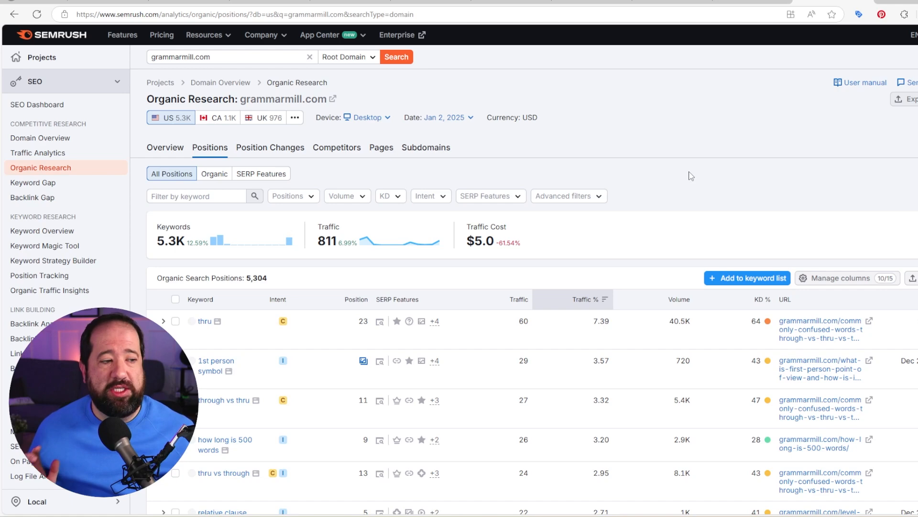
pyautogui.moveTo(674, 198)
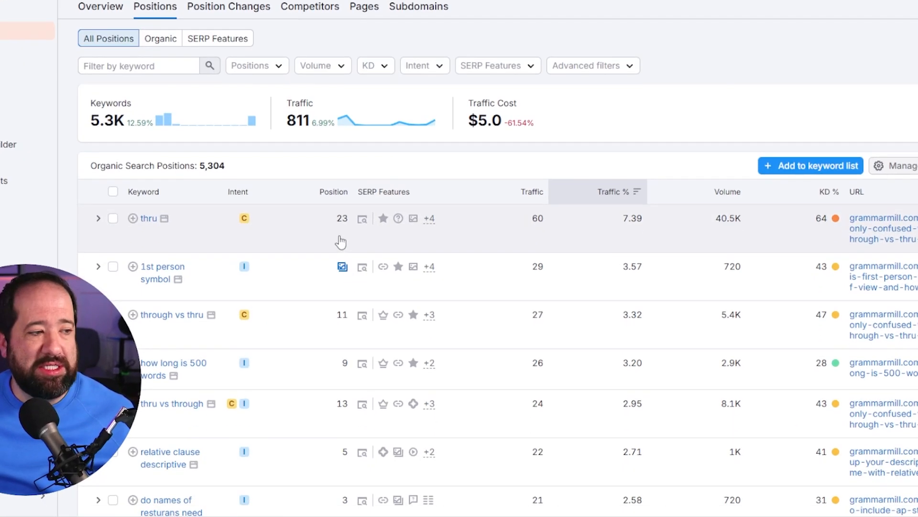
pyautogui.moveTo(655, 243)
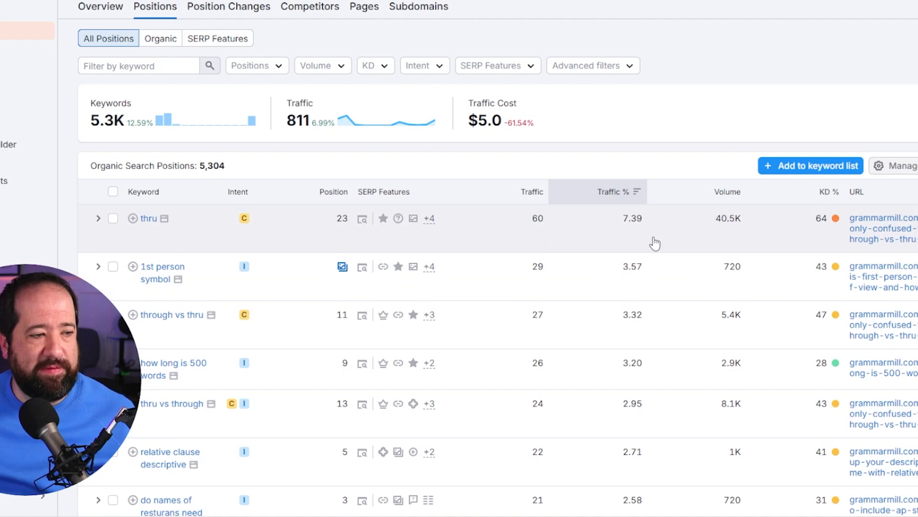
pyautogui.moveTo(827, 227)
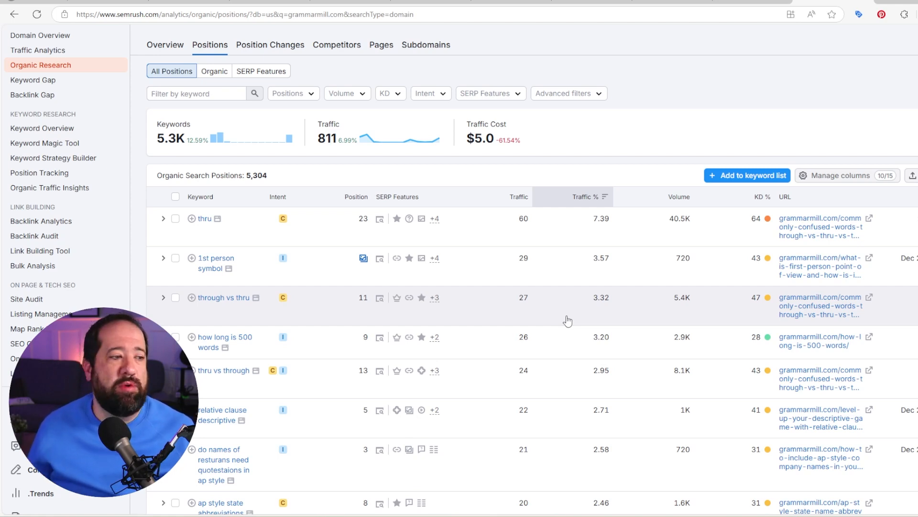
pyautogui.moveTo(363, 311)
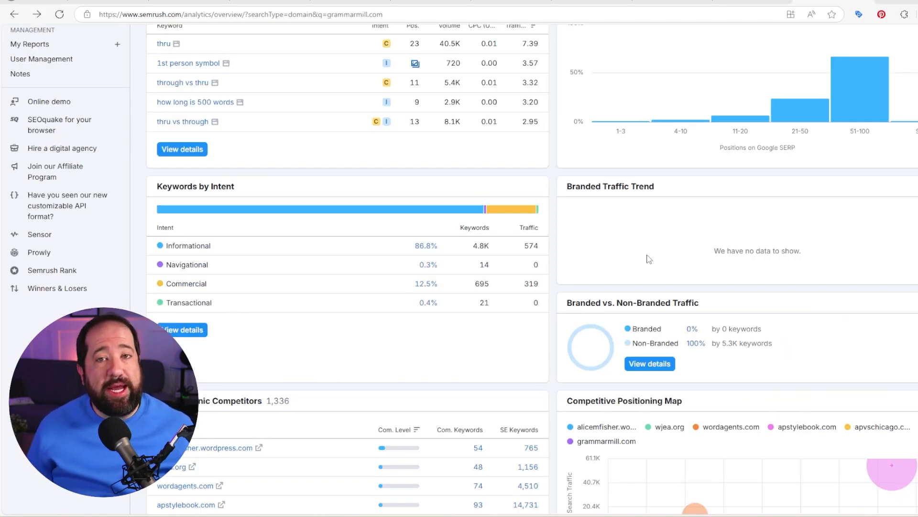
pyautogui.moveTo(336, 246)
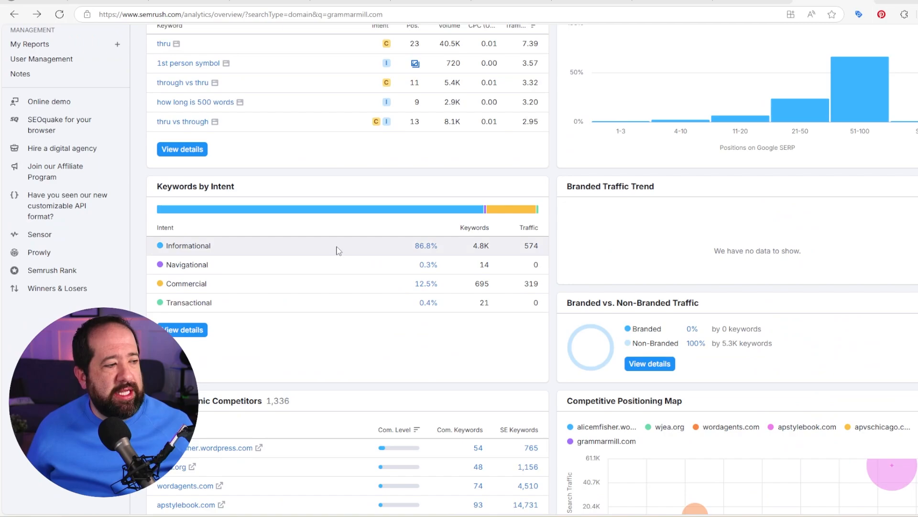
# Step: Scroll the domain overview down to the Keywords by Intent and competitors widgets
pyautogui.scroll(-3)
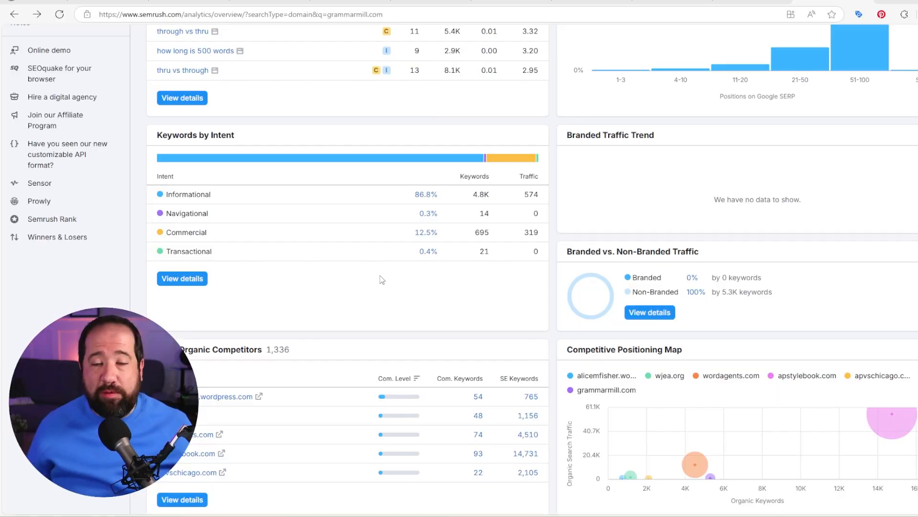
pyautogui.moveTo(406, 264)
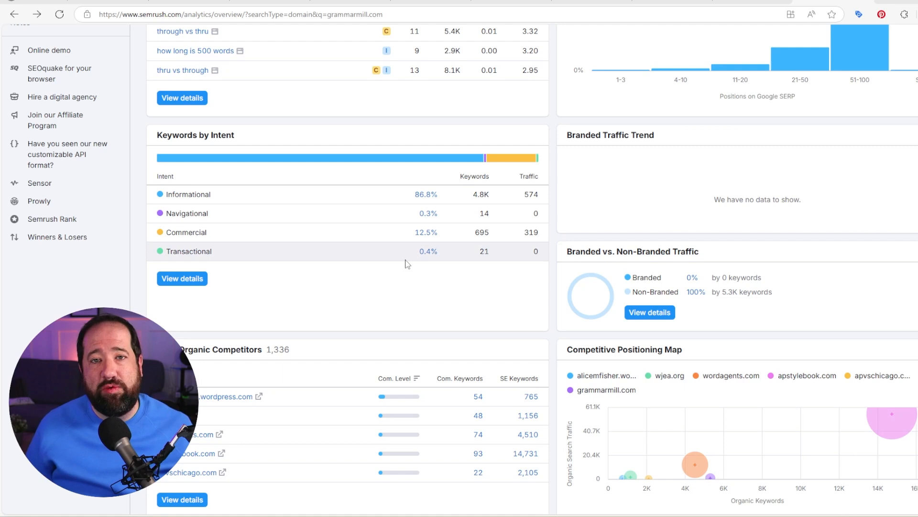
pyautogui.scroll(-3)
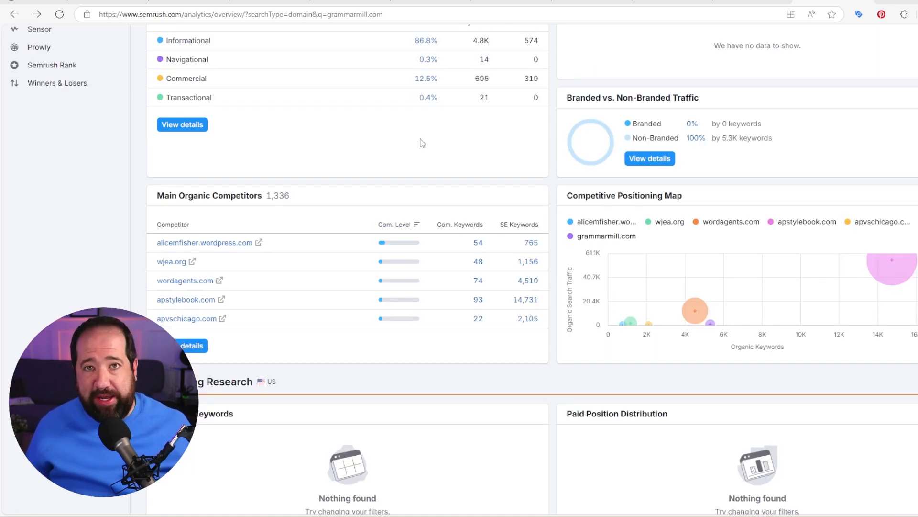
pyautogui.moveTo(399, 196)
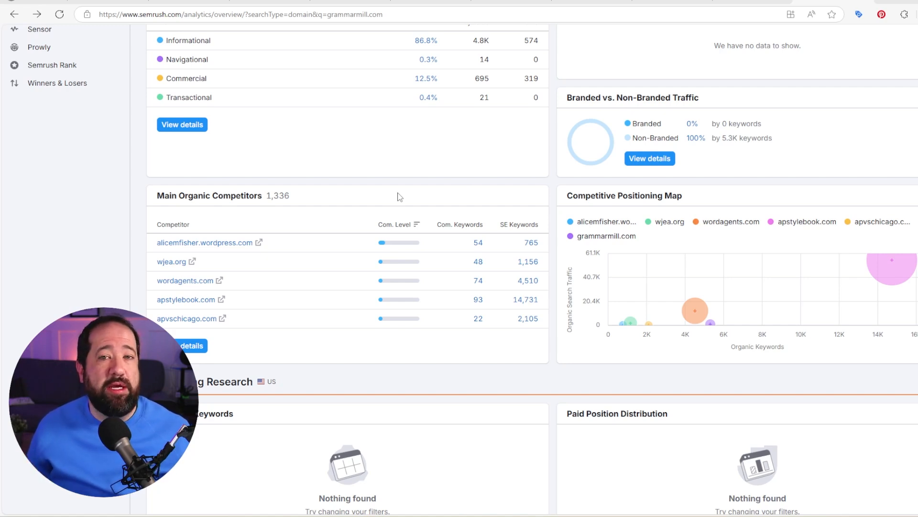
pyautogui.moveTo(373, 199)
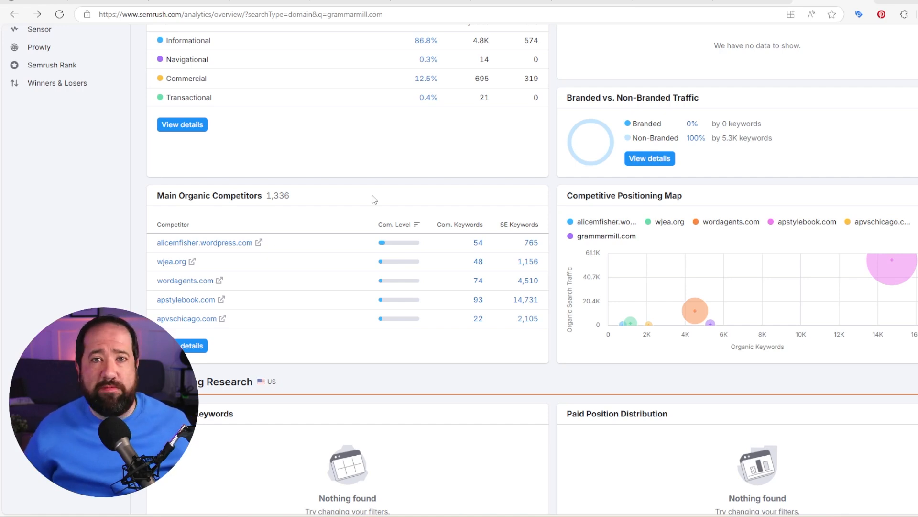
pyautogui.moveTo(811, 252)
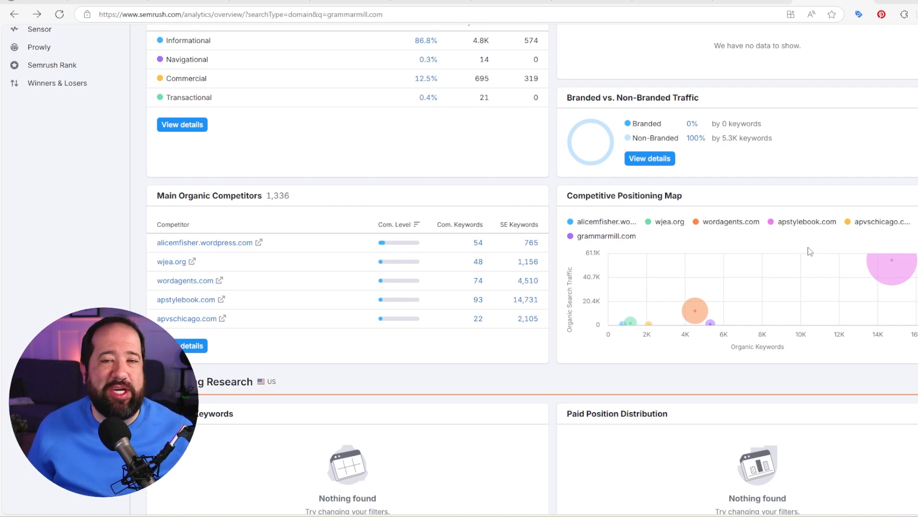
pyautogui.scroll(3)
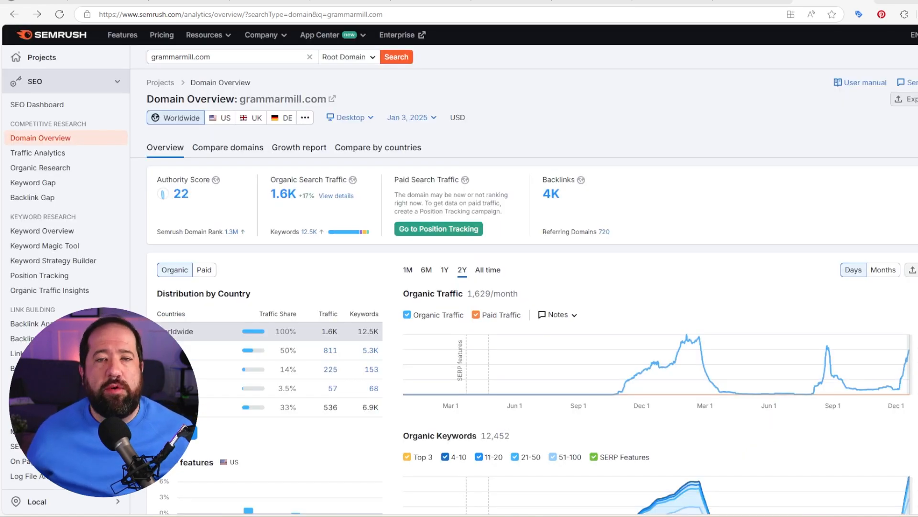
pyautogui.moveTo(44, 245)
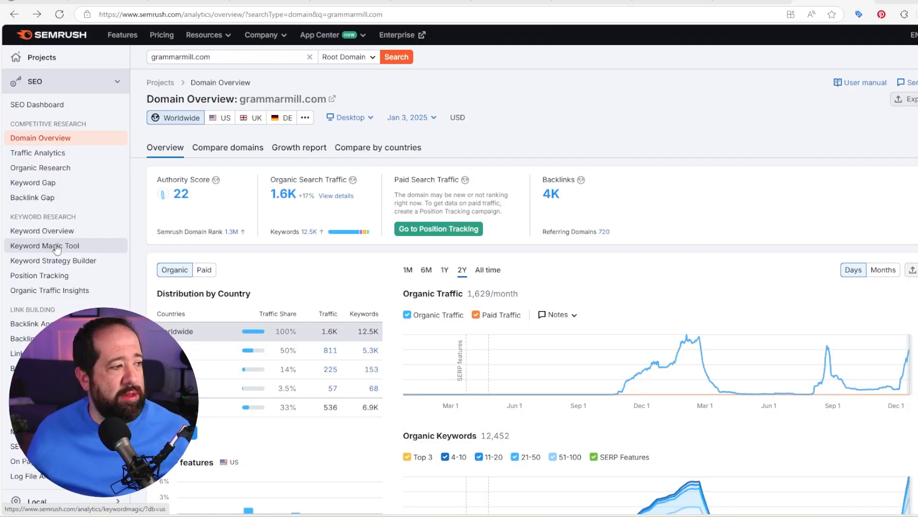
# Step: Launch the Keyword Magic Tool from the Keyword Research sidebar
pyautogui.click(44, 246)
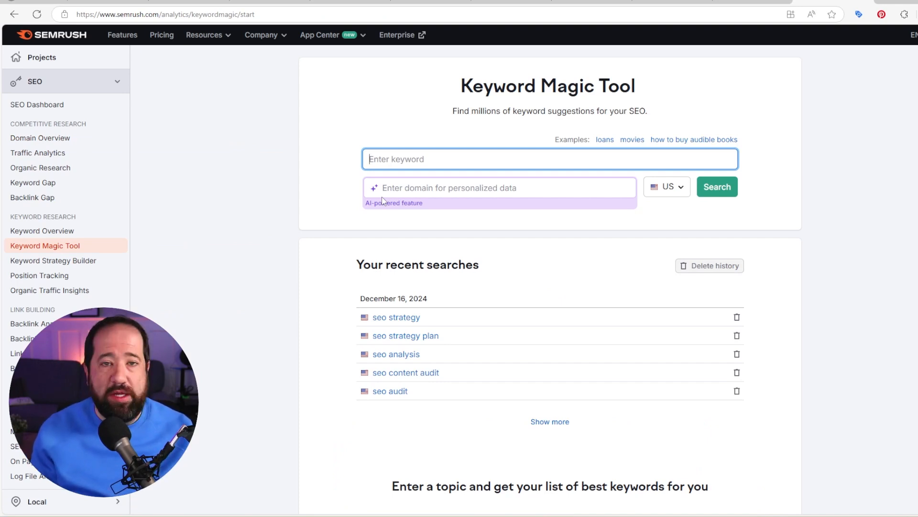
pyautogui.write('gar')
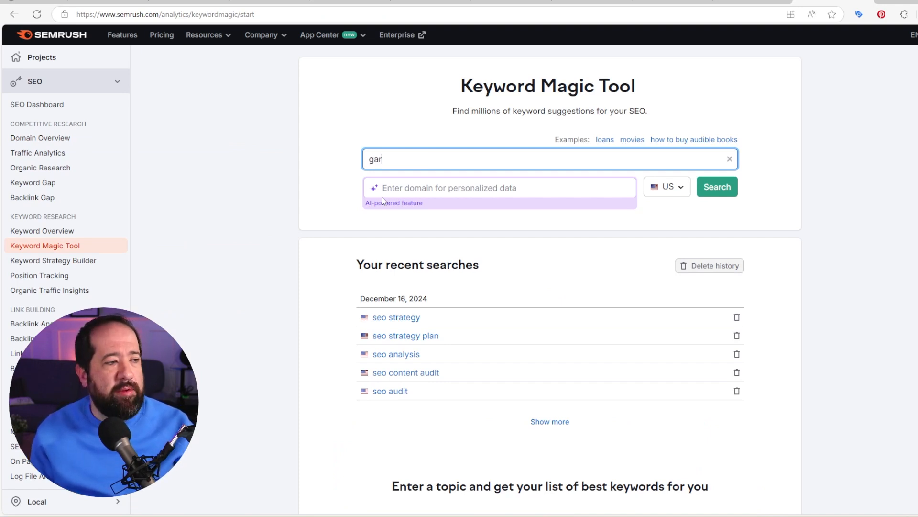
pyautogui.write('dening tools')
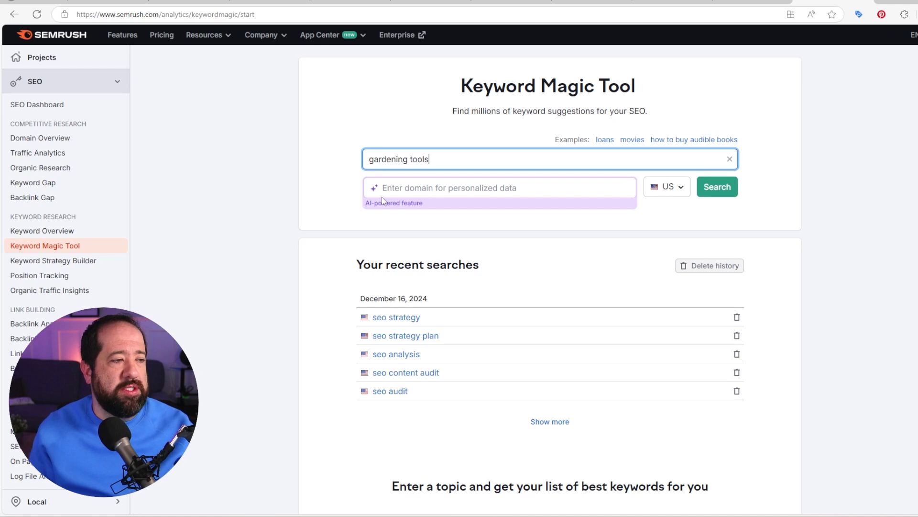
pyautogui.click(717, 187)
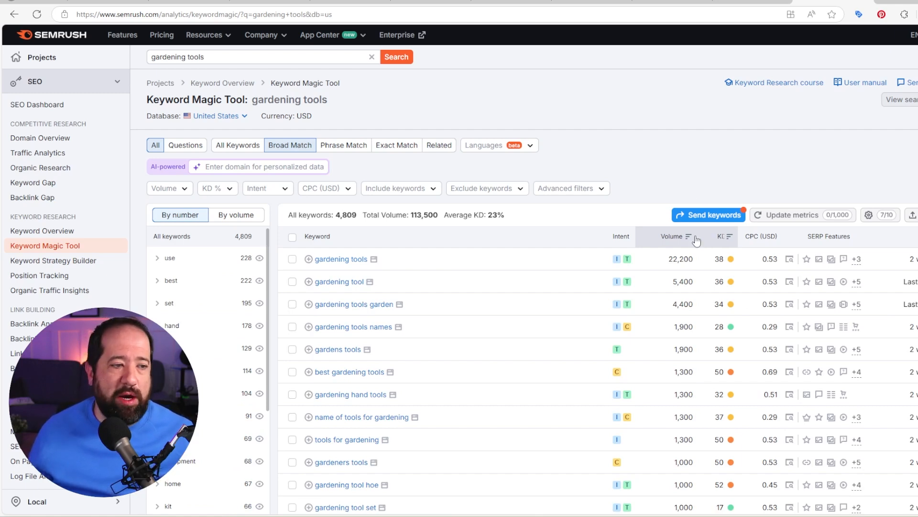
pyautogui.moveTo(696, 235)
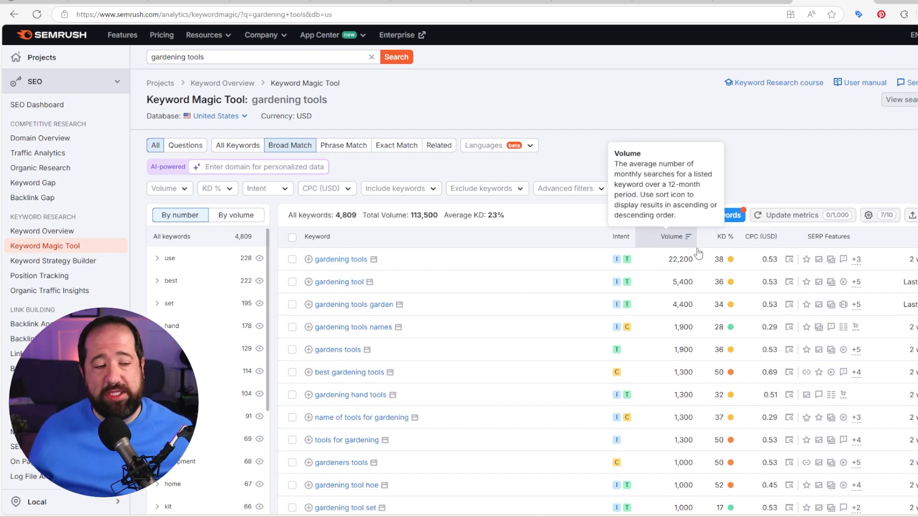
pyautogui.moveTo(722, 262)
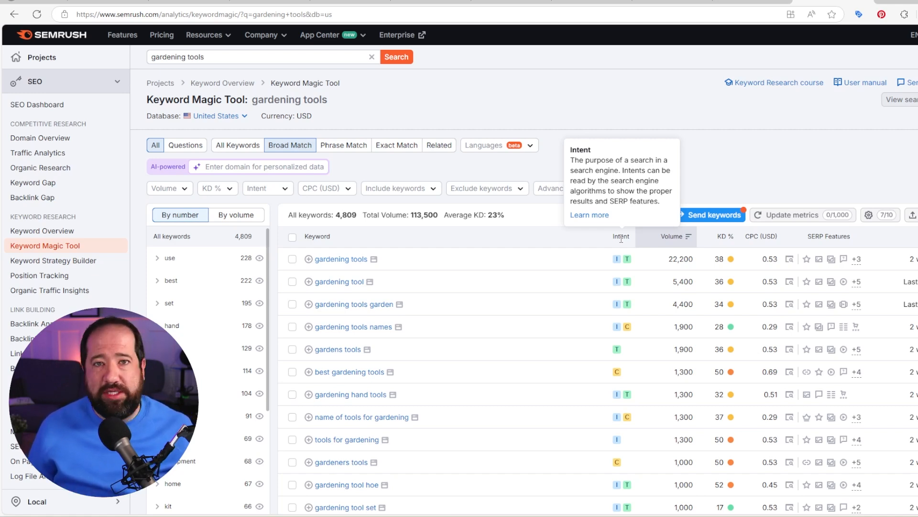
pyautogui.moveTo(688, 147)
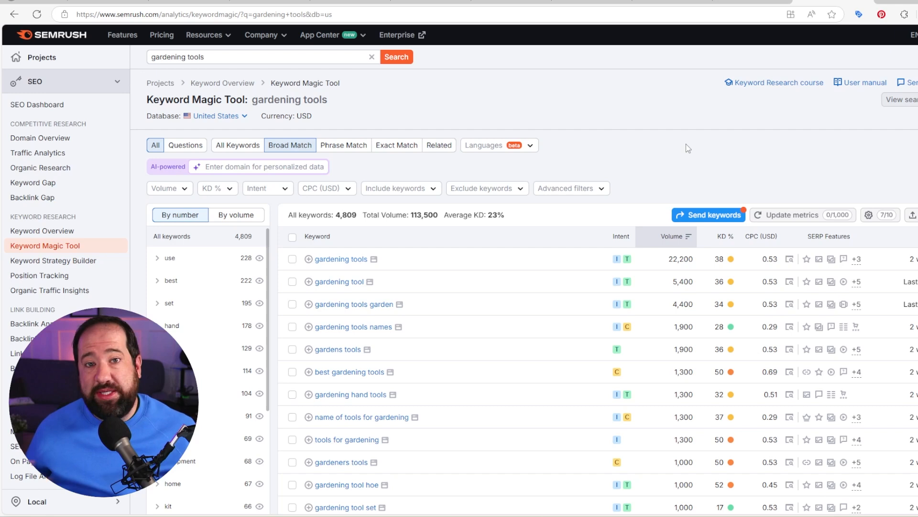
# Step: Filter the gardening tools results to Questions only, leaving 193 keywords
pyautogui.click(185, 144)
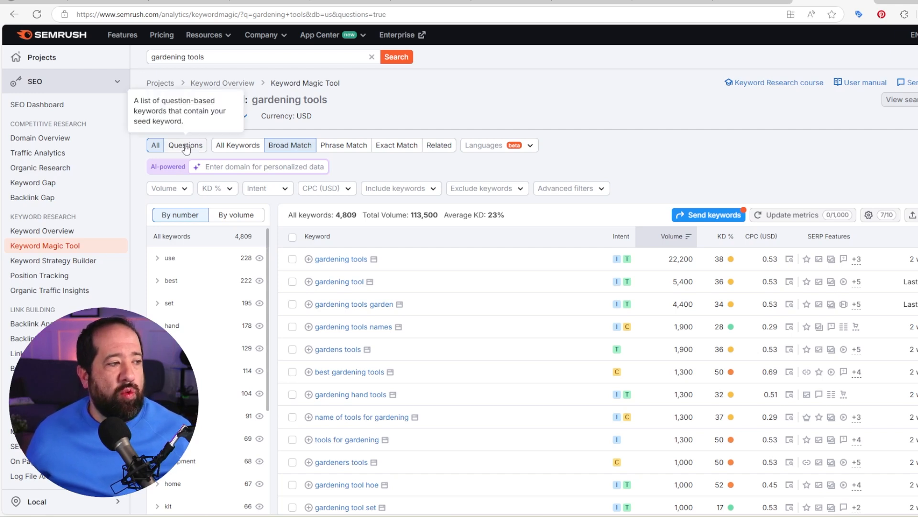
pyautogui.click(185, 144)
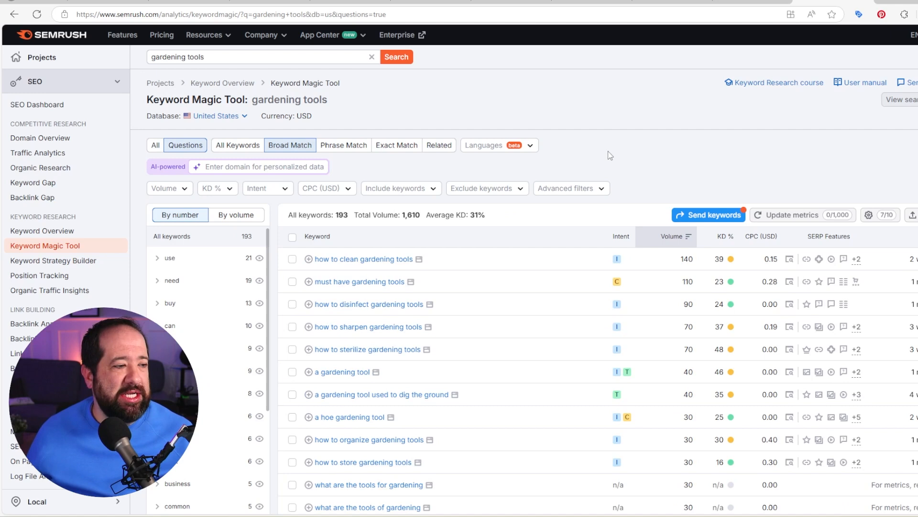
pyautogui.moveTo(729, 293)
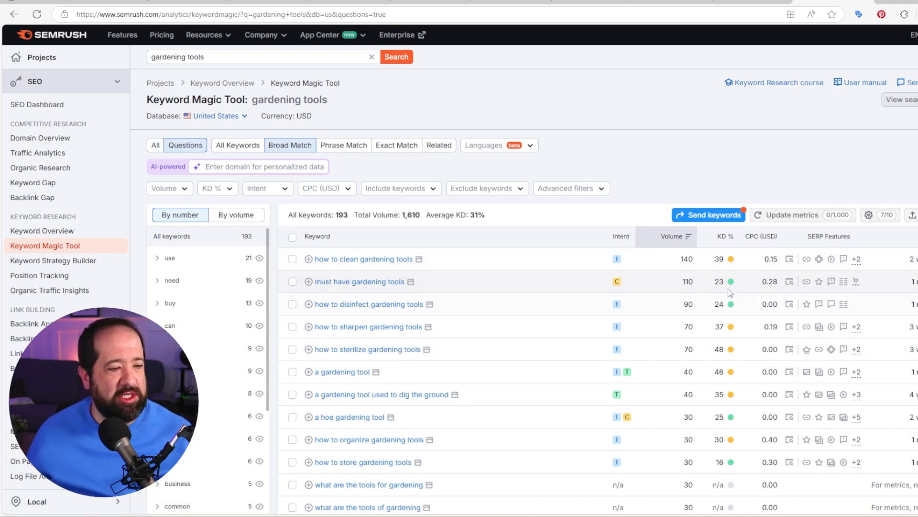
pyautogui.moveTo(353, 295)
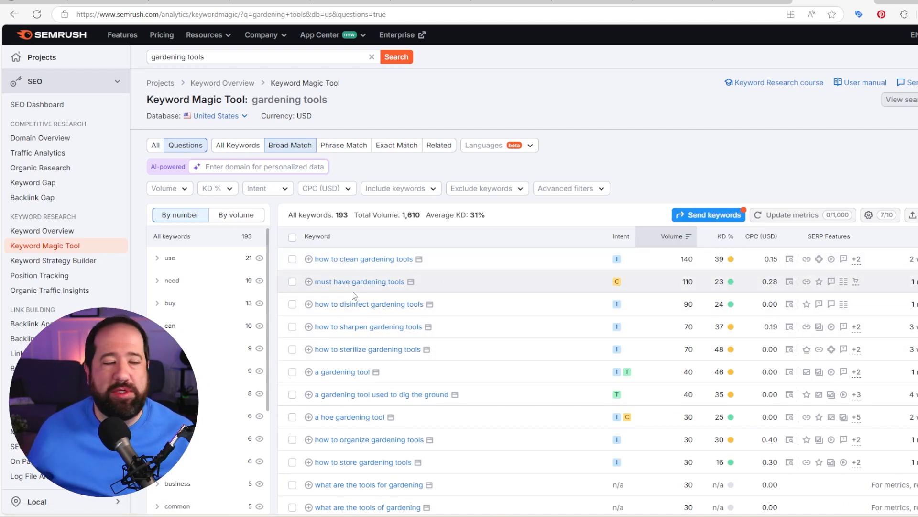
pyautogui.moveTo(344, 144)
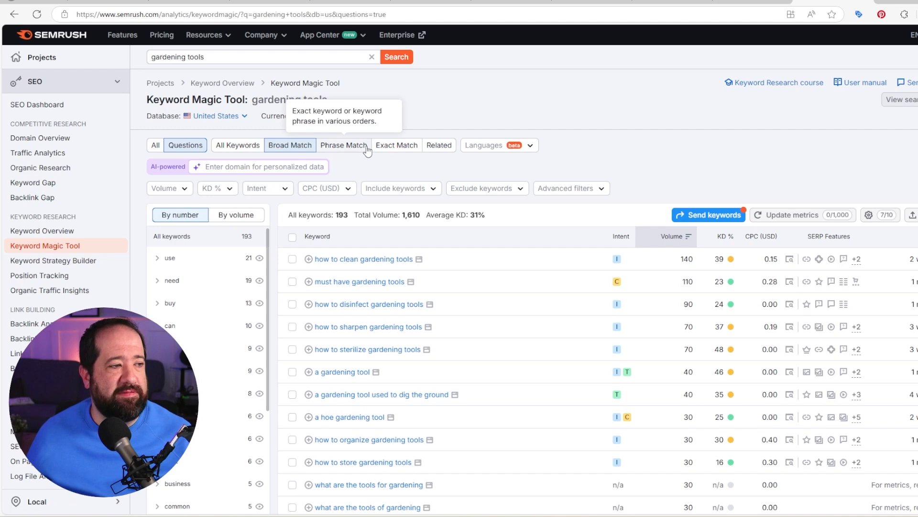
pyautogui.moveTo(555, 163)
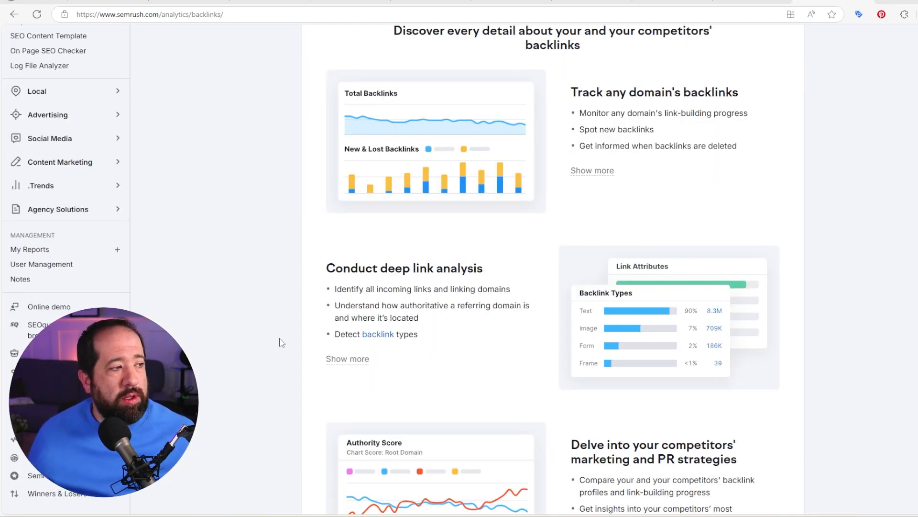
pyautogui.moveTo(73, 102)
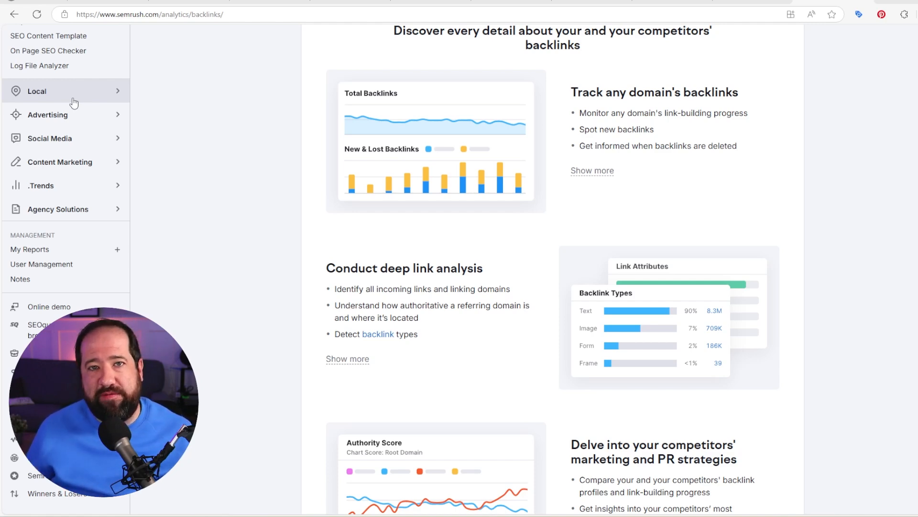
# Step: Go to Pricing in the top navigation to compare Pro, Guru and Business plans
pyautogui.scroll(3)
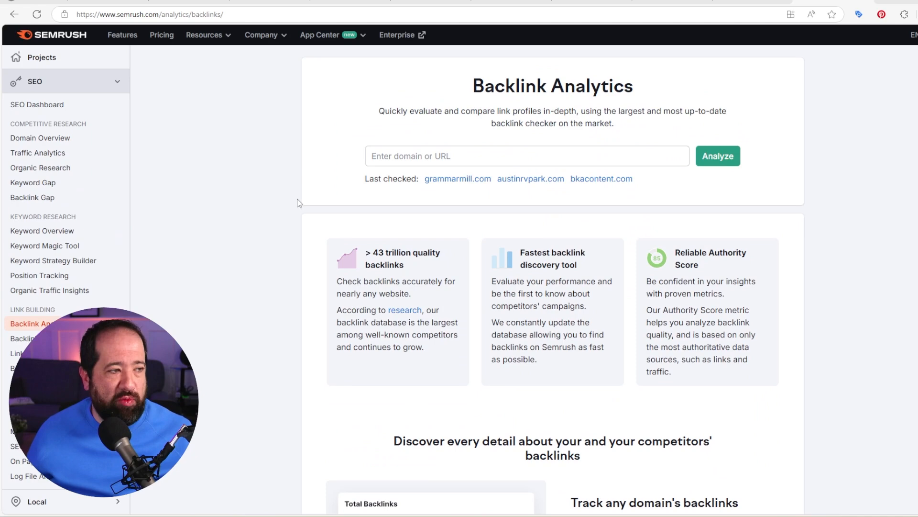
pyautogui.click(161, 34)
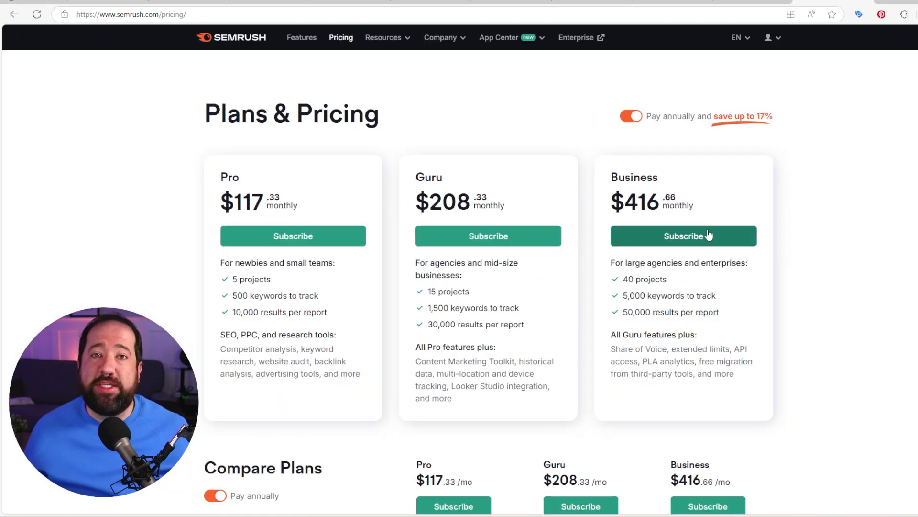
pyautogui.moveTo(831, 250)
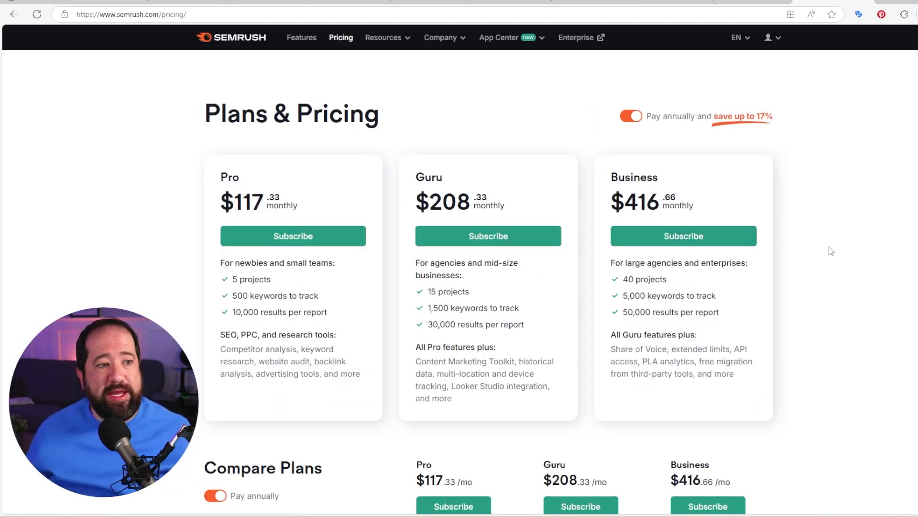
pyautogui.scroll(-3)
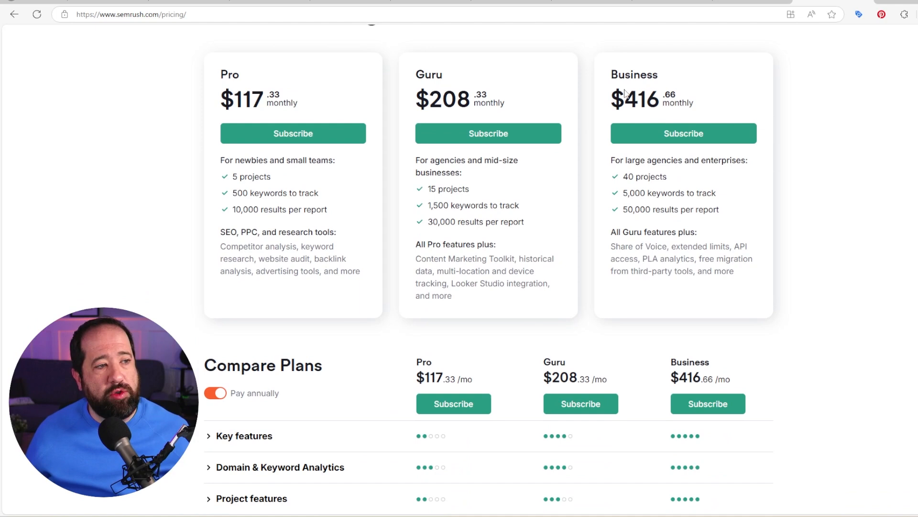
pyautogui.scroll(3)
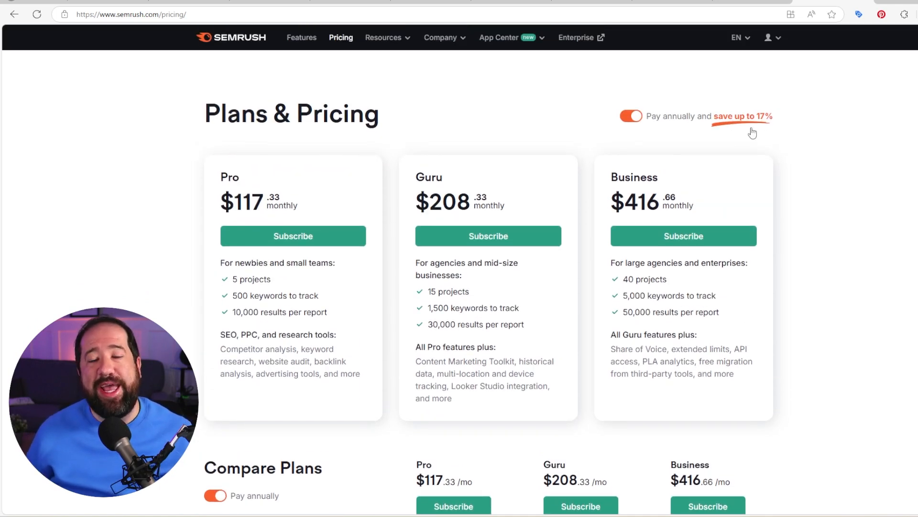
pyautogui.moveTo(369, 295)
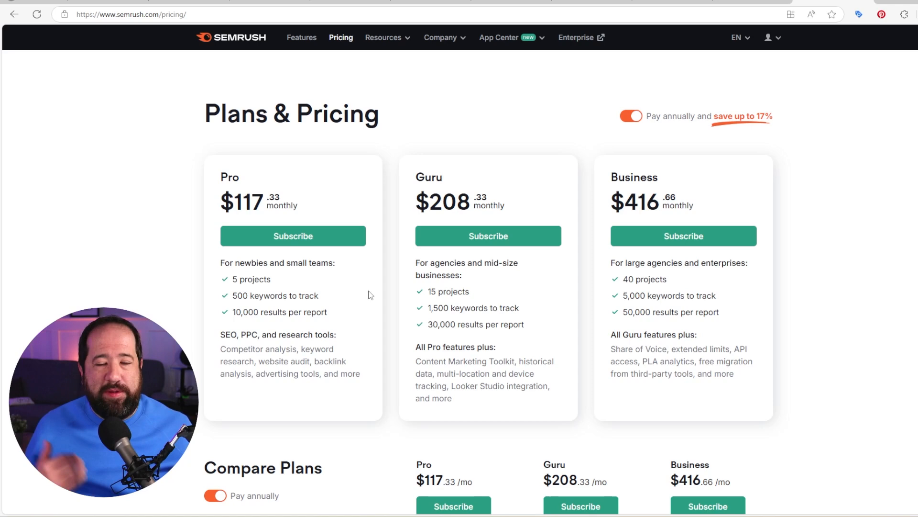
pyautogui.moveTo(402, 284)
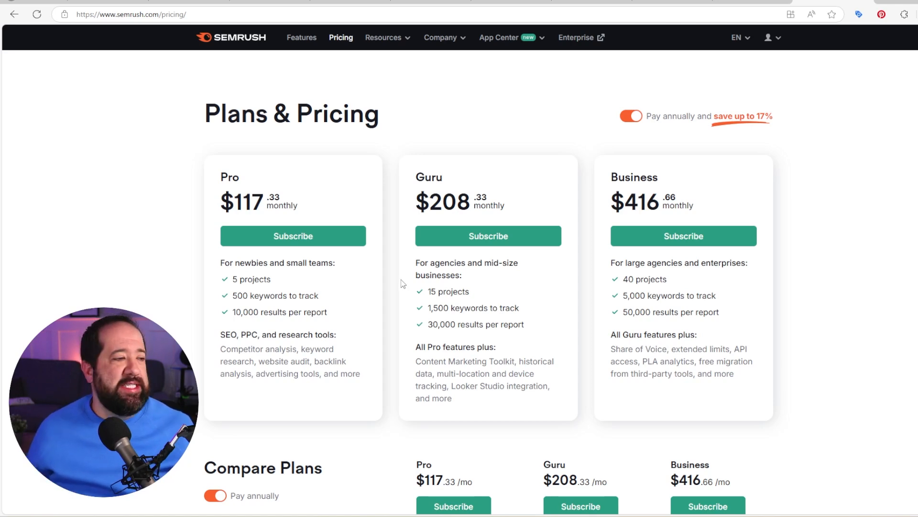
pyautogui.moveTo(282, 282)
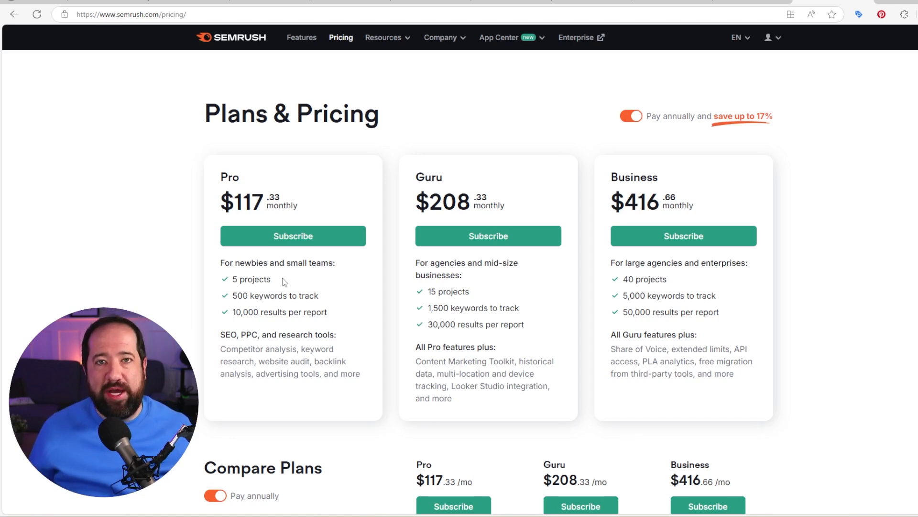
pyautogui.moveTo(321, 298)
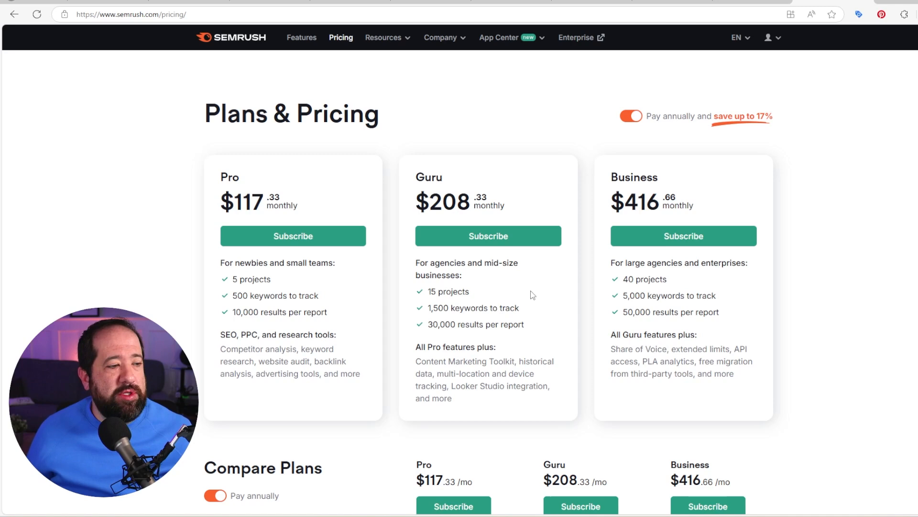
pyautogui.moveTo(539, 322)
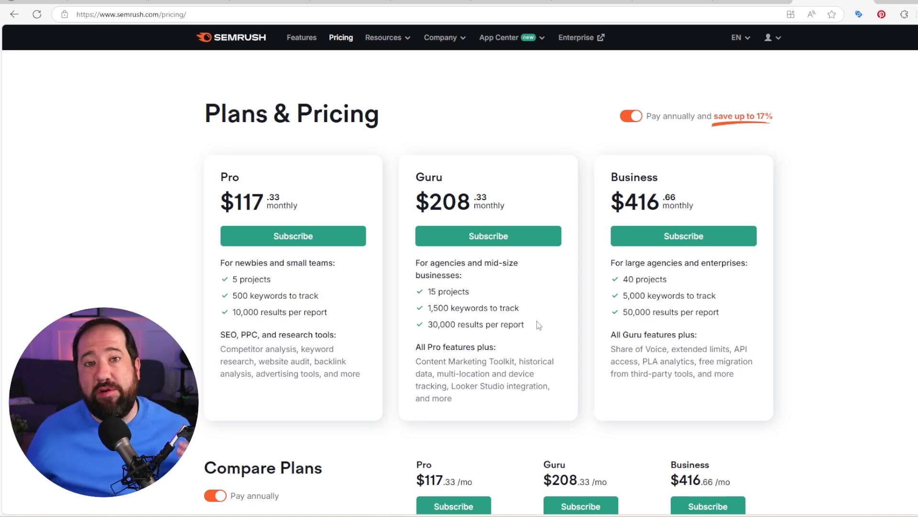
pyautogui.moveTo(757, 296)
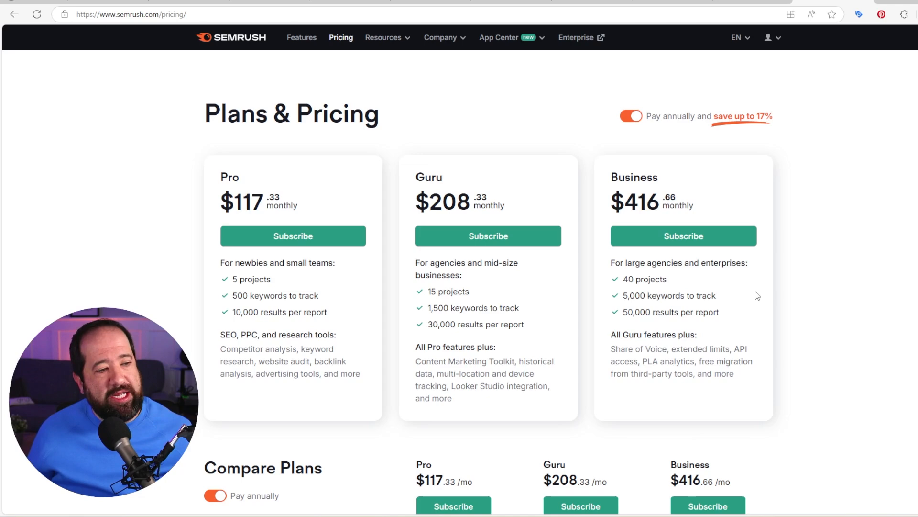
pyautogui.moveTo(723, 310)
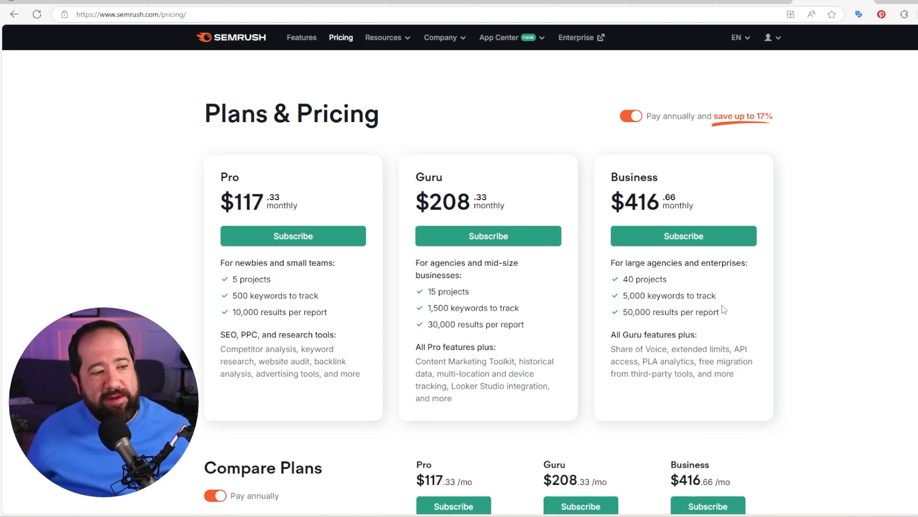
pyautogui.moveTo(730, 315)
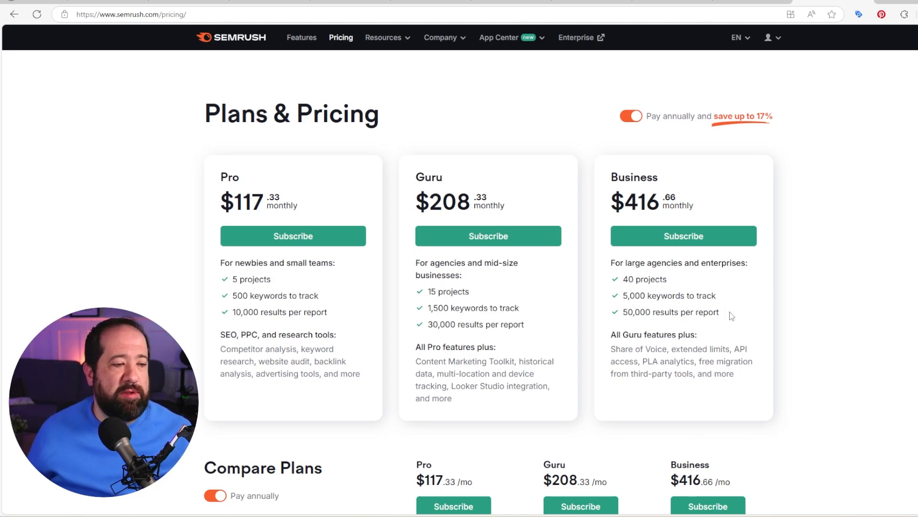